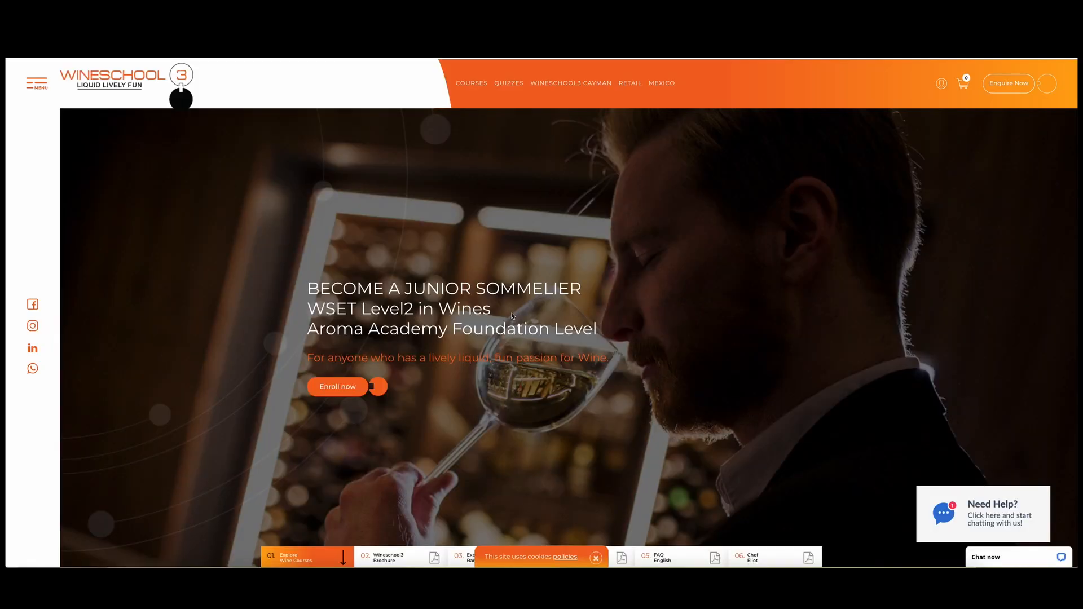
# Open the Sign In page from the header account icon and scroll down to its form.
pyautogui.scroll(-3)
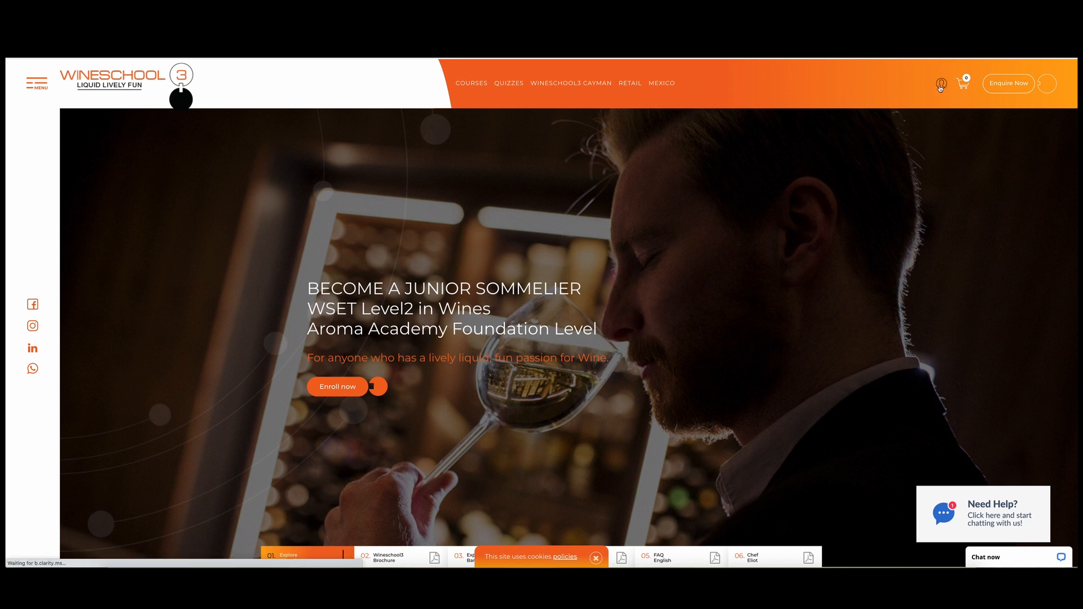
pyautogui.click(939, 82)
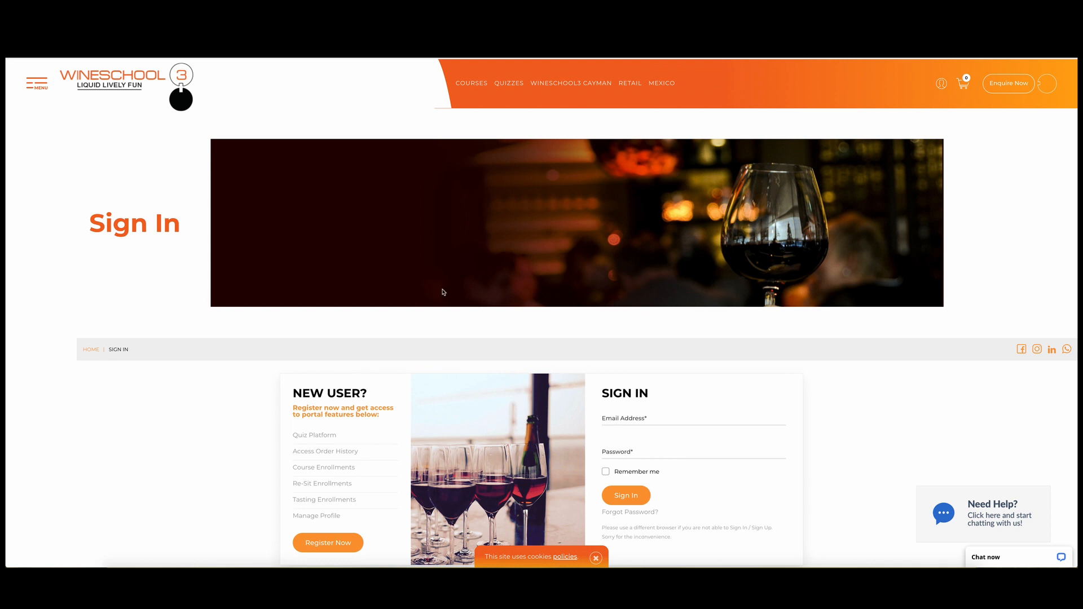
pyautogui.scroll(-3)
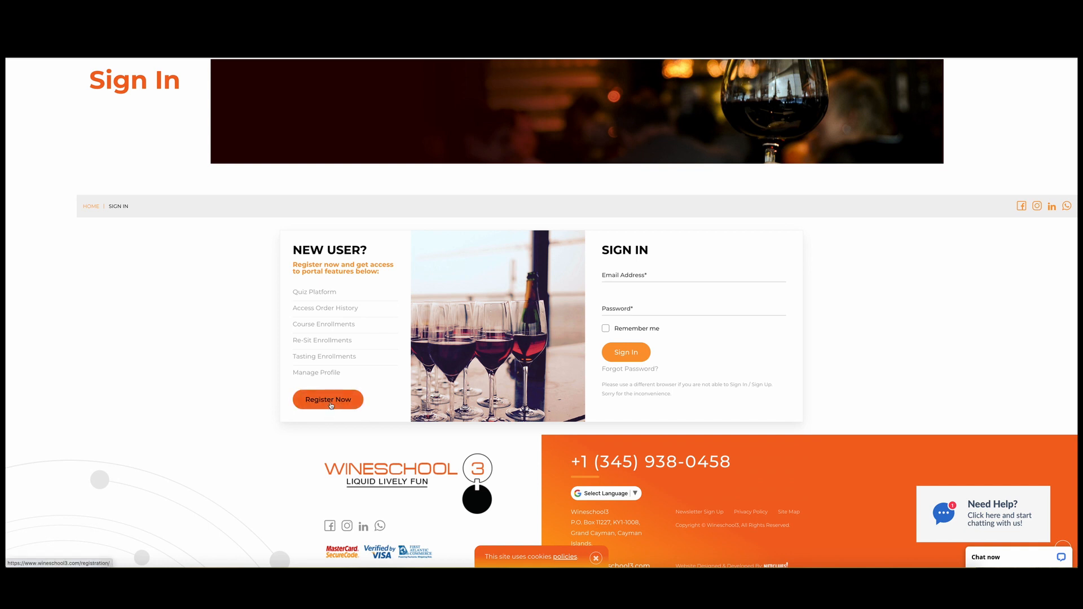
# Open Register Now, accept the Terms and Conditions, and submit the new account.
pyautogui.click(328, 400)
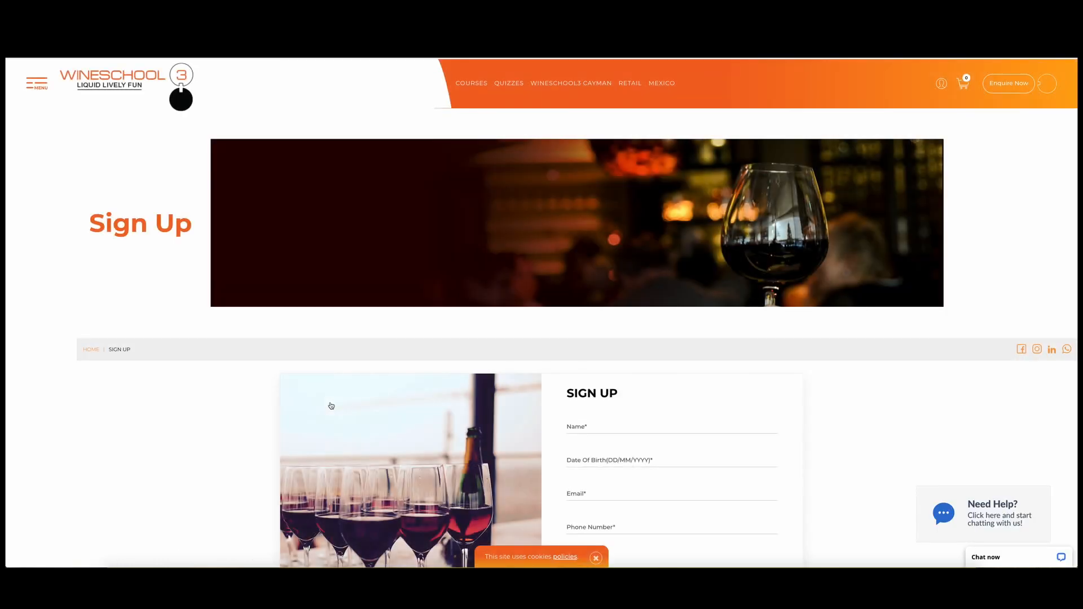
pyautogui.scroll(-3)
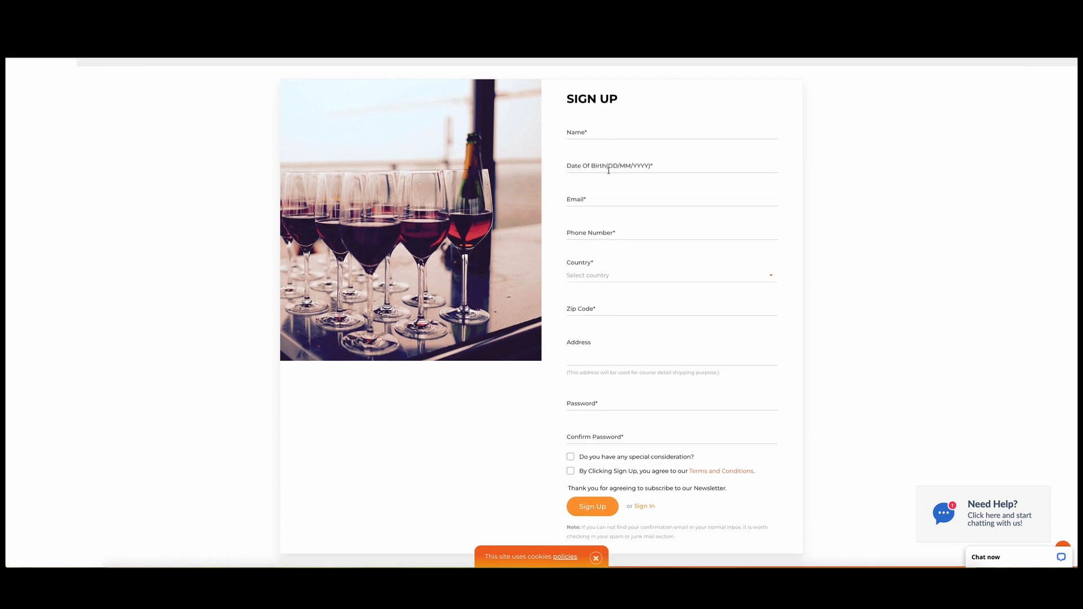
pyautogui.moveTo(678, 248)
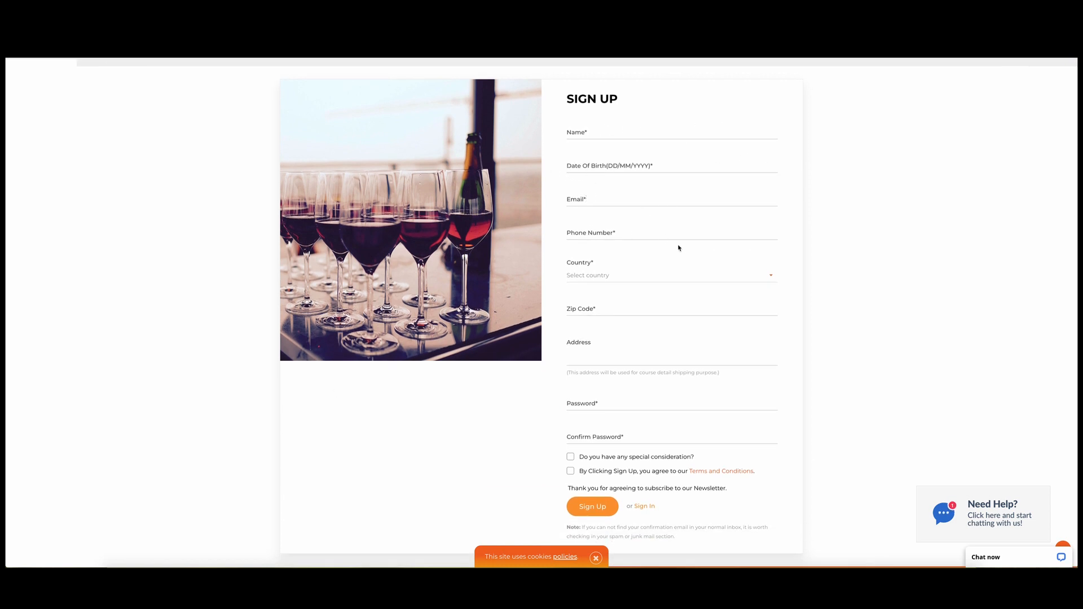
pyautogui.scroll(-3)
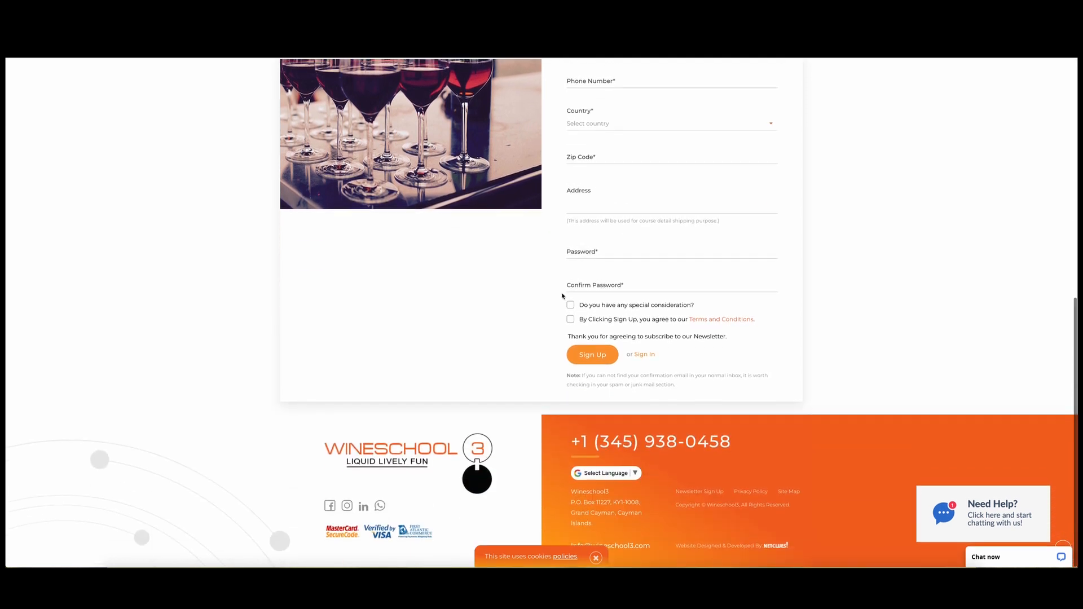
pyautogui.click(571, 319)
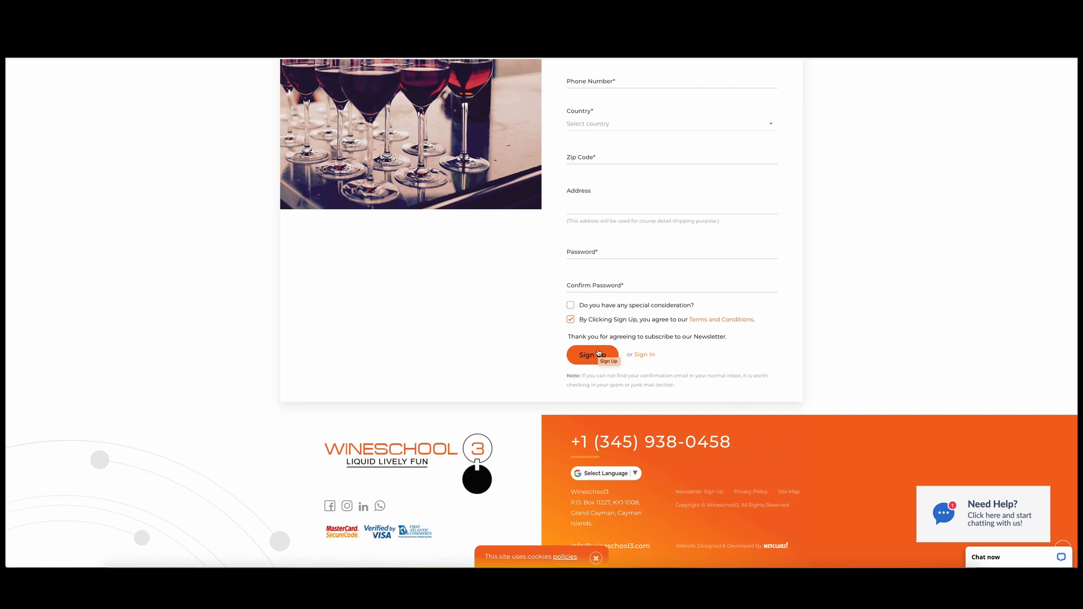
pyautogui.click(643, 355)
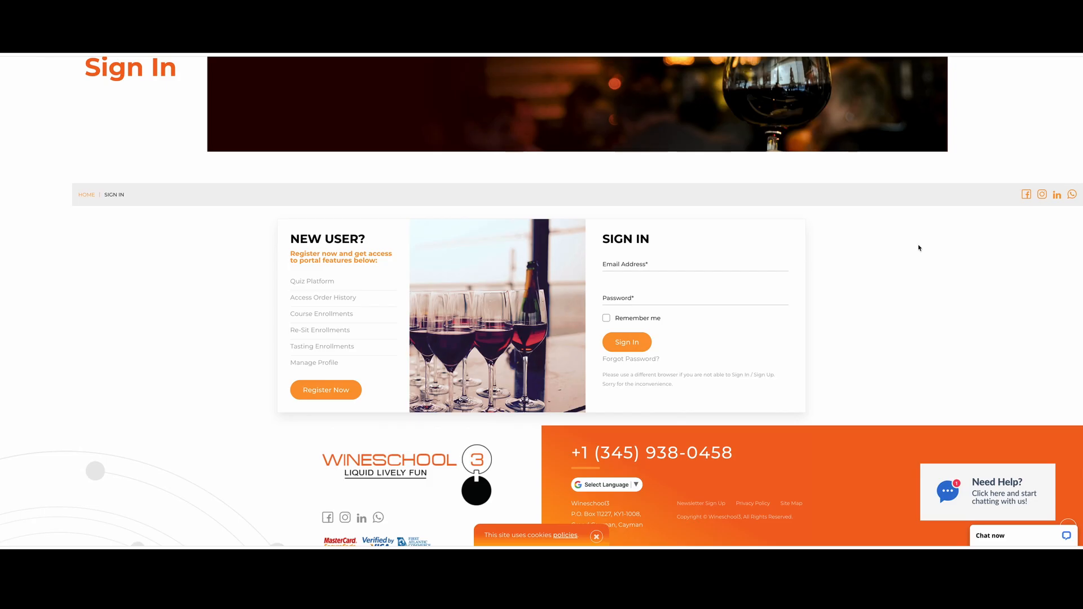
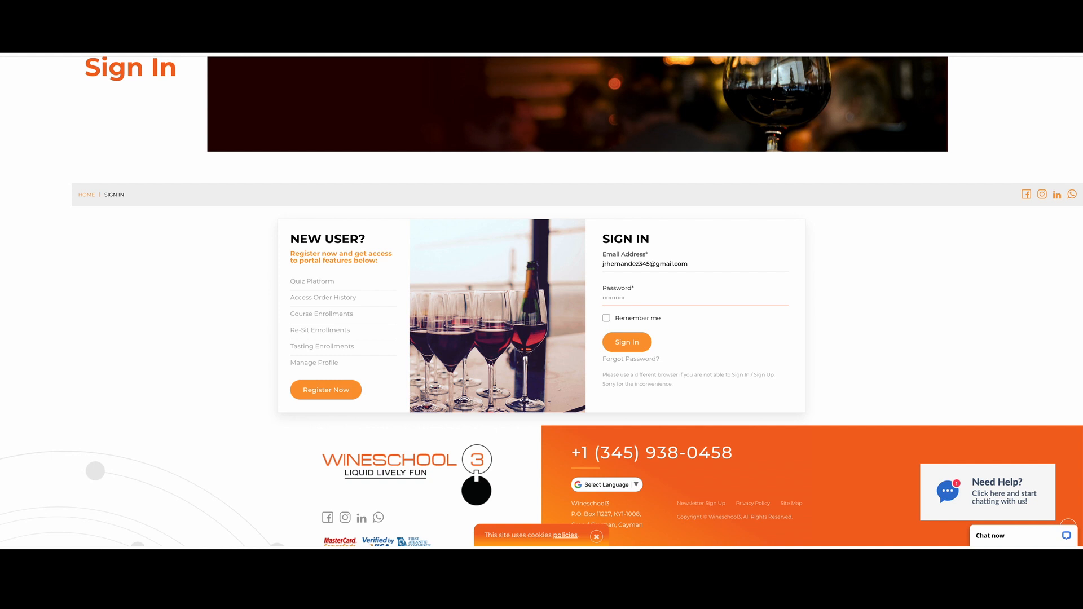
pyautogui.click(626, 341)
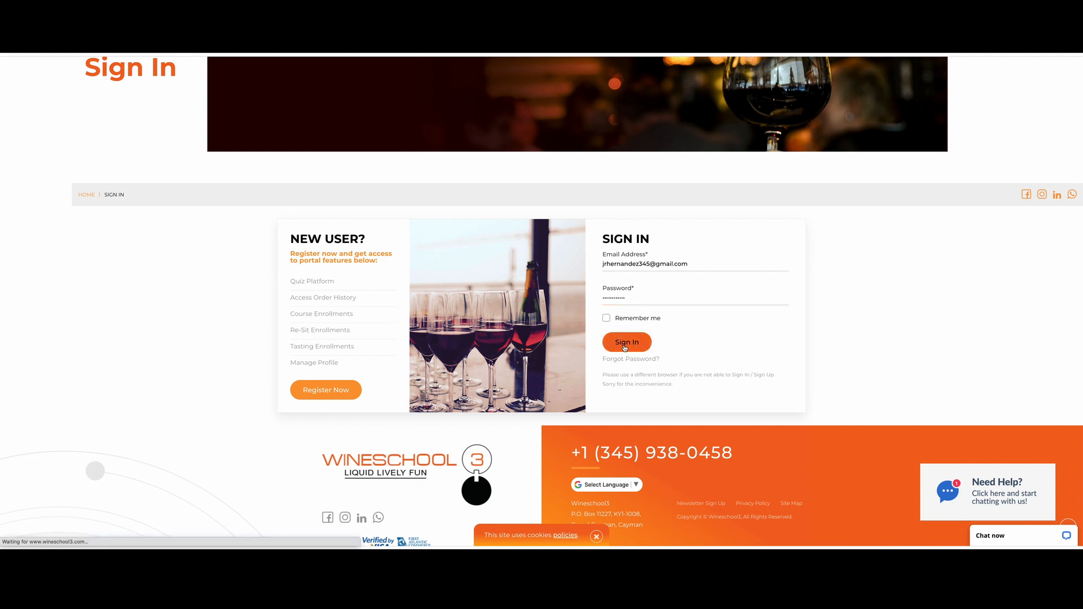
pyautogui.click(625, 341)
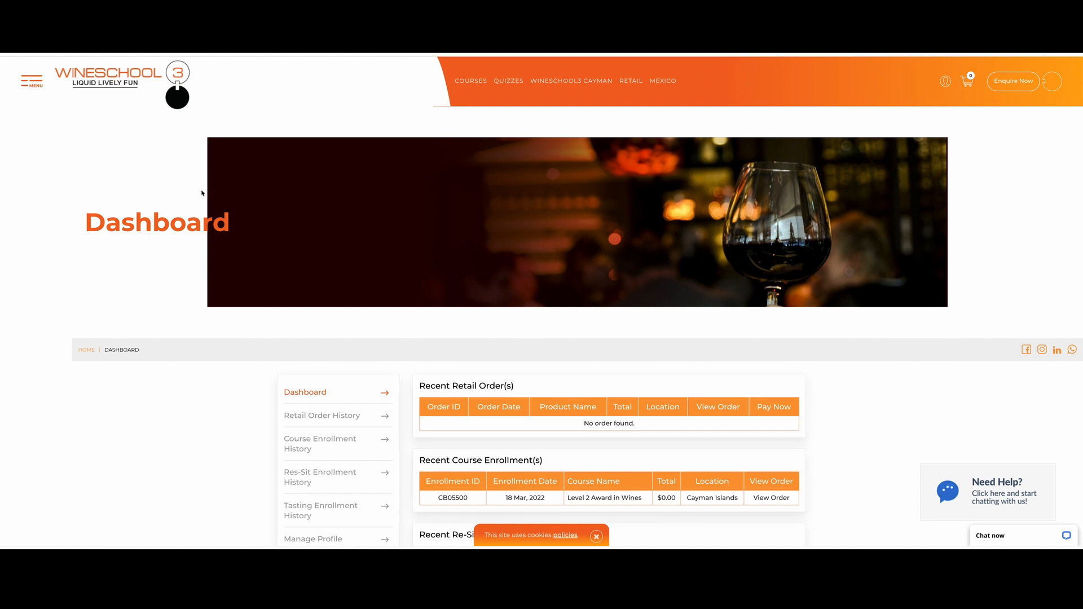
# Scroll the dashboard to view the empty re-sit and tasting enrollment sections.
pyautogui.scroll(-3)
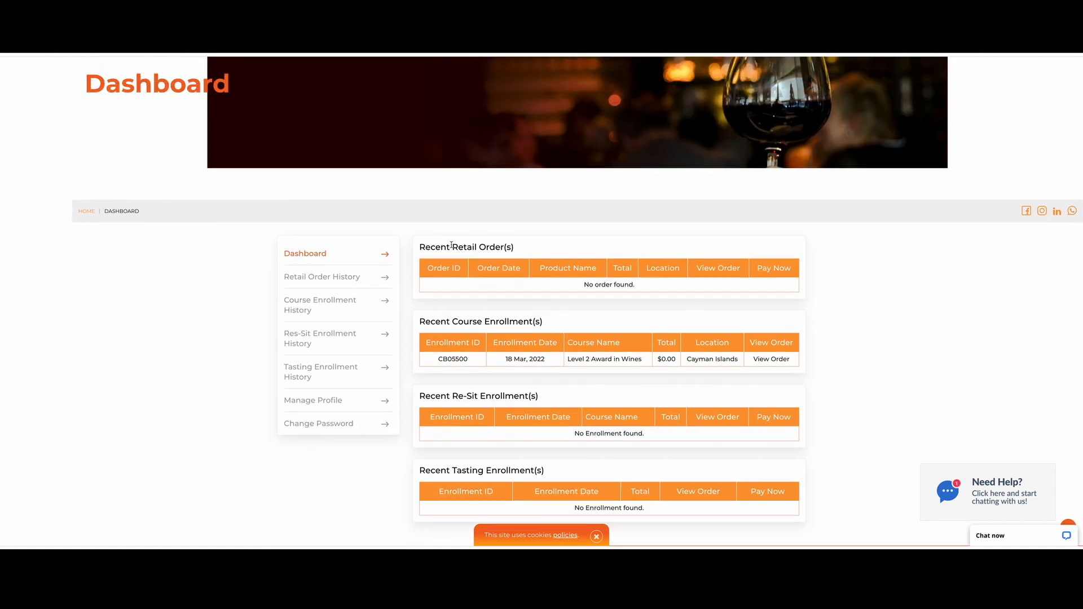
pyautogui.moveTo(471, 233)
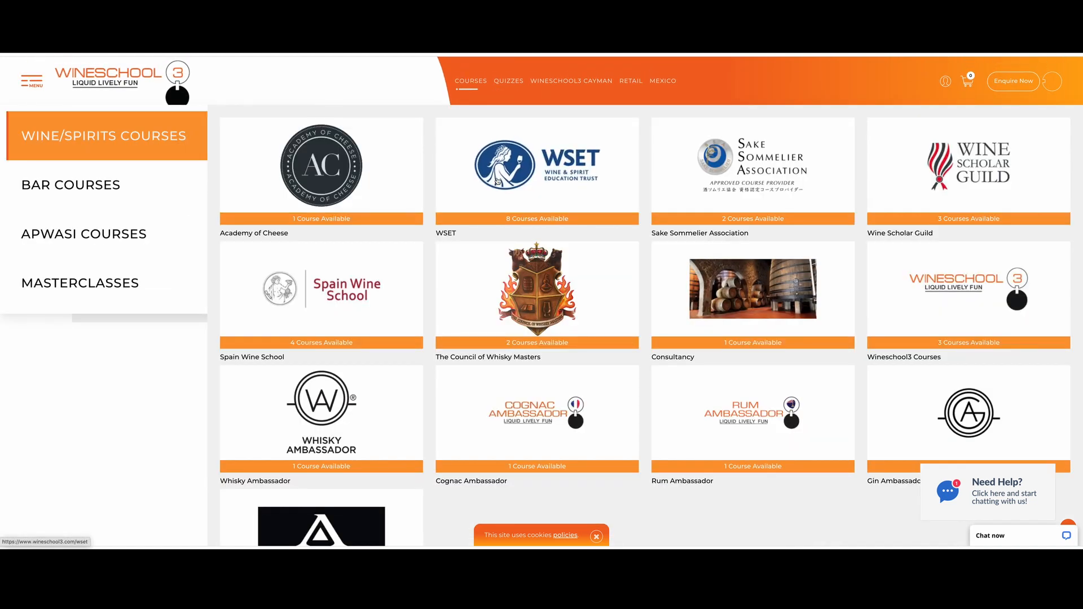
# Open the WSET course listings and start enrolling in Level 2 Award in Wines.
pyautogui.click(536, 166)
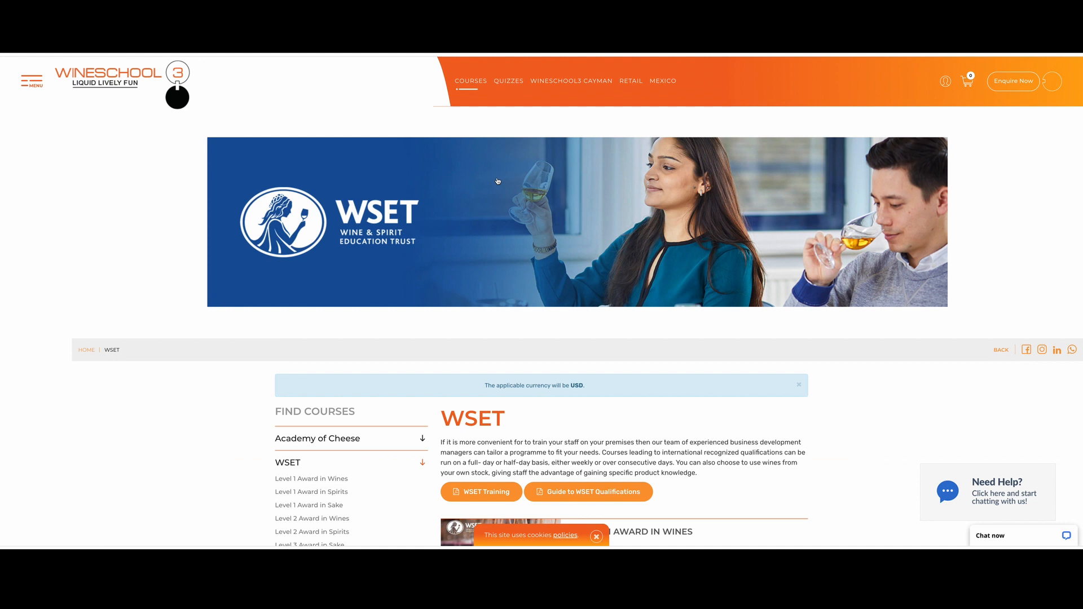
pyautogui.scroll(-3)
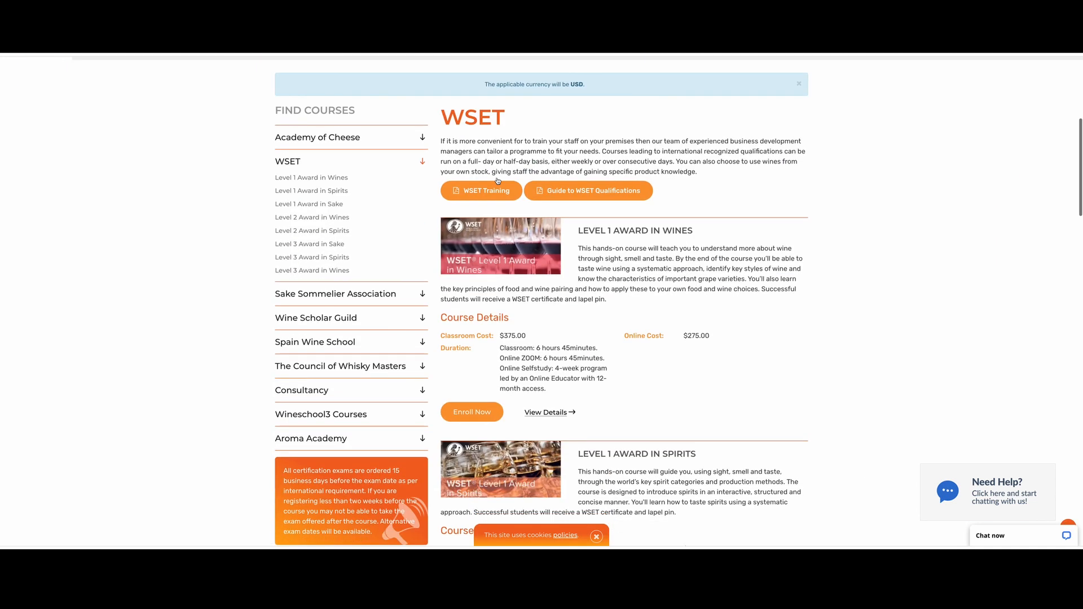
pyautogui.scroll(-3)
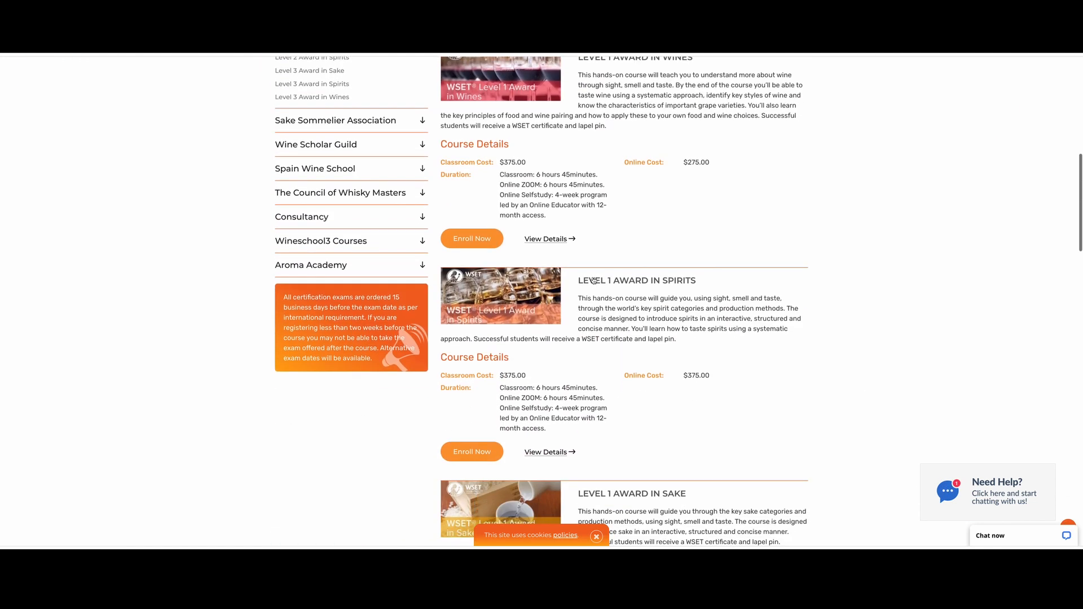
pyautogui.scroll(-3)
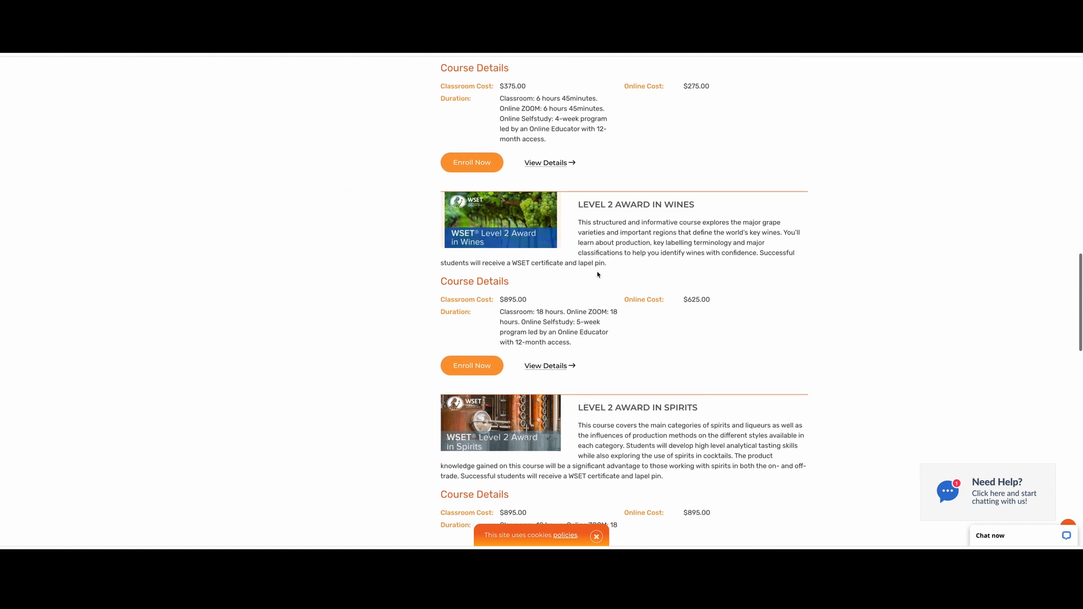
pyautogui.moveTo(558, 288)
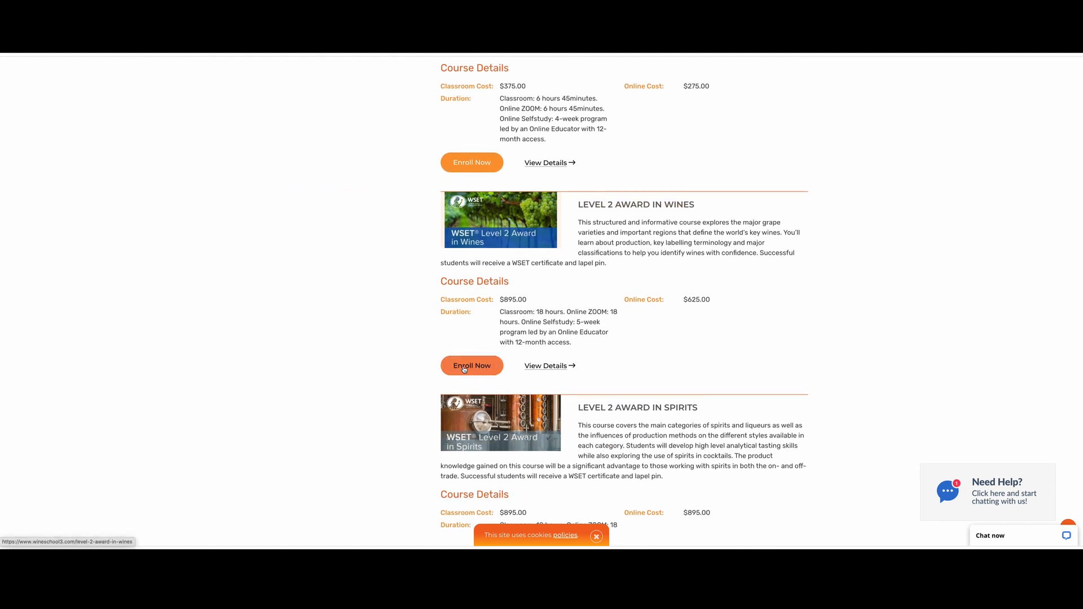
pyautogui.click(472, 365)
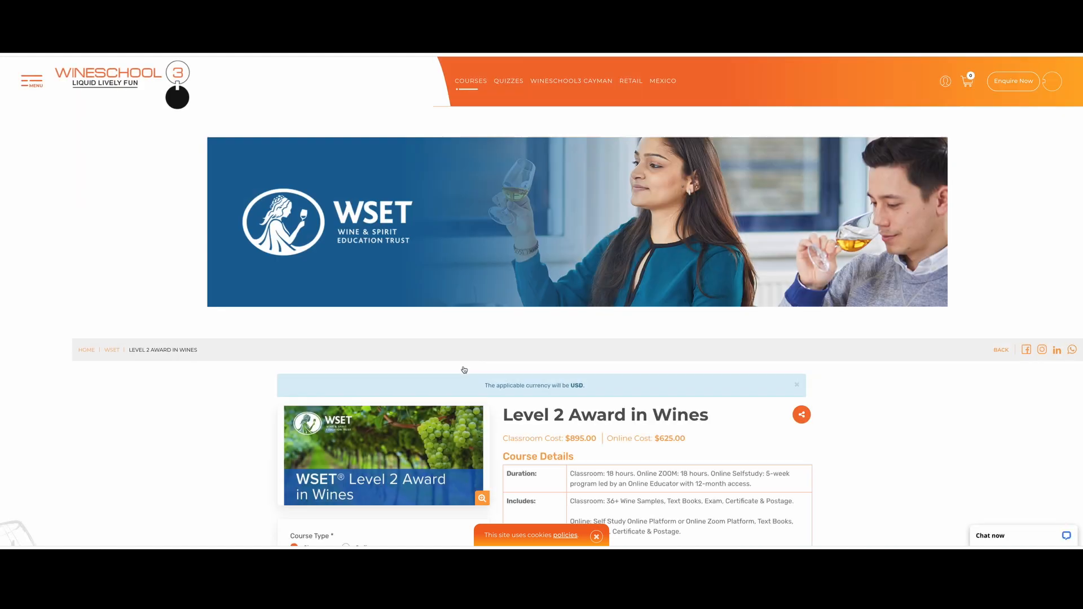
# Set the course location to Cayman Islands and the course date to 01 Aug 2022.
pyautogui.scroll(-3)
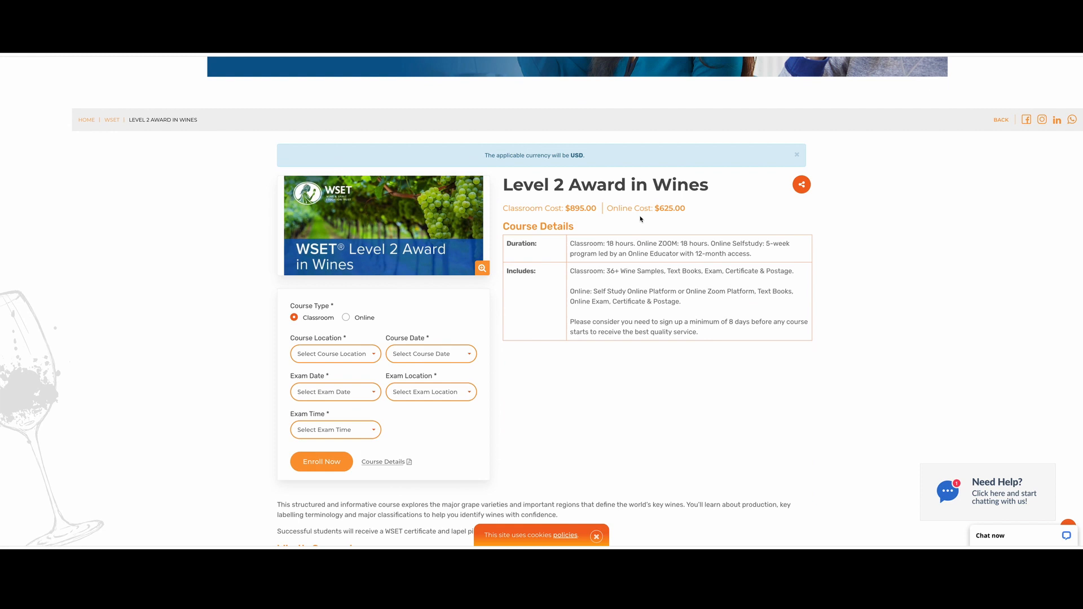
pyautogui.scroll(-3)
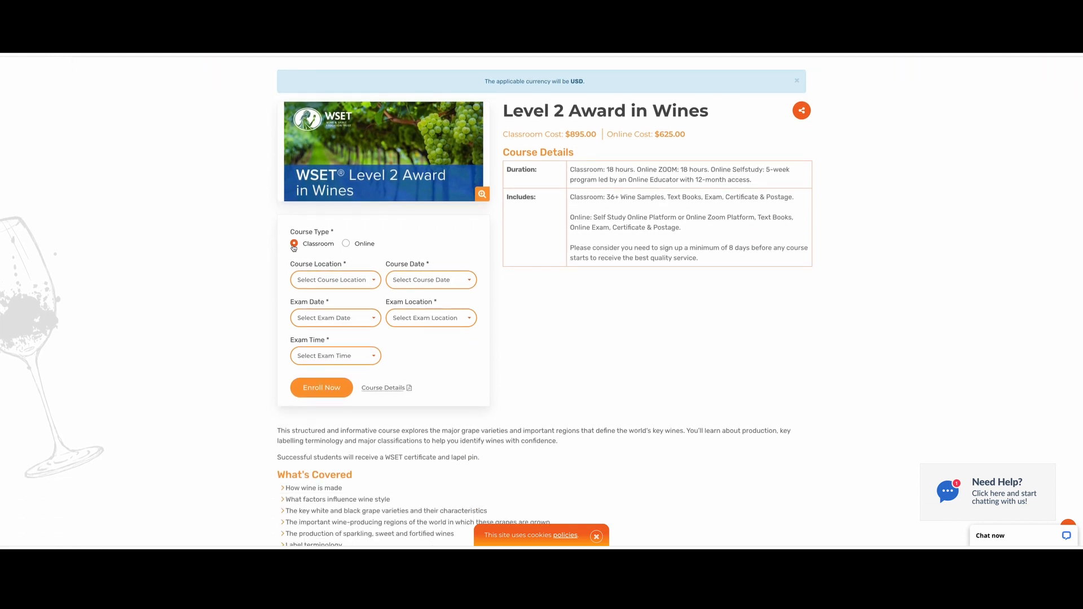
pyautogui.click(335, 280)
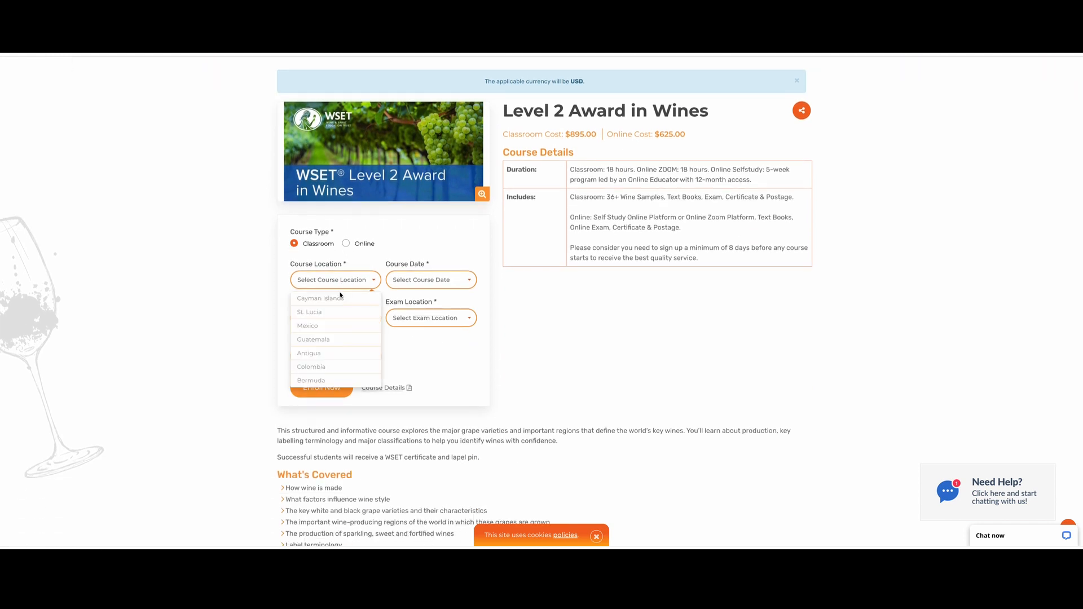
pyautogui.click(320, 298)
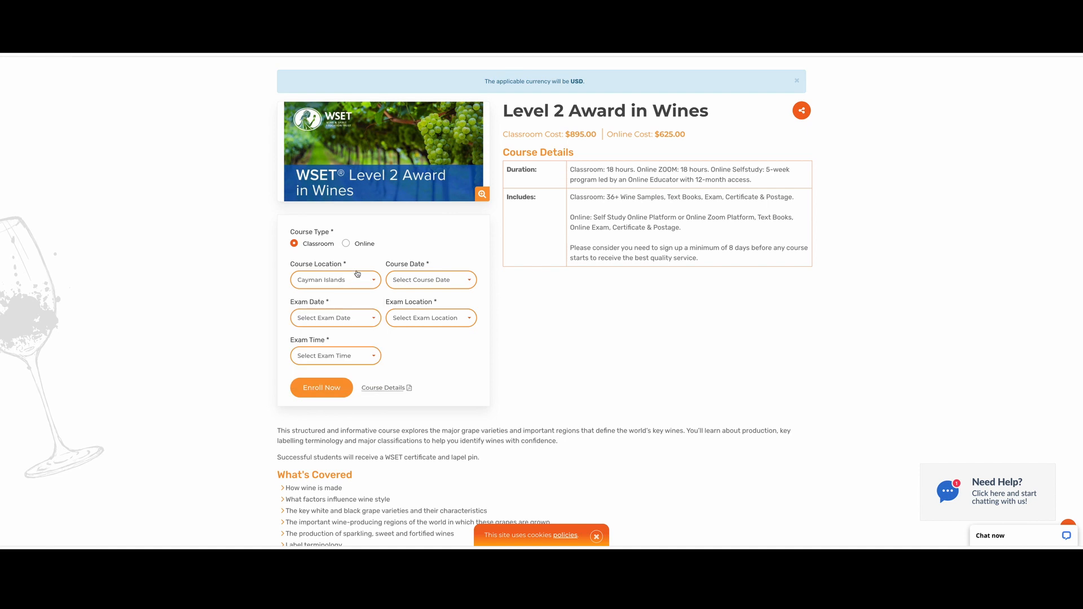
pyautogui.click(430, 279)
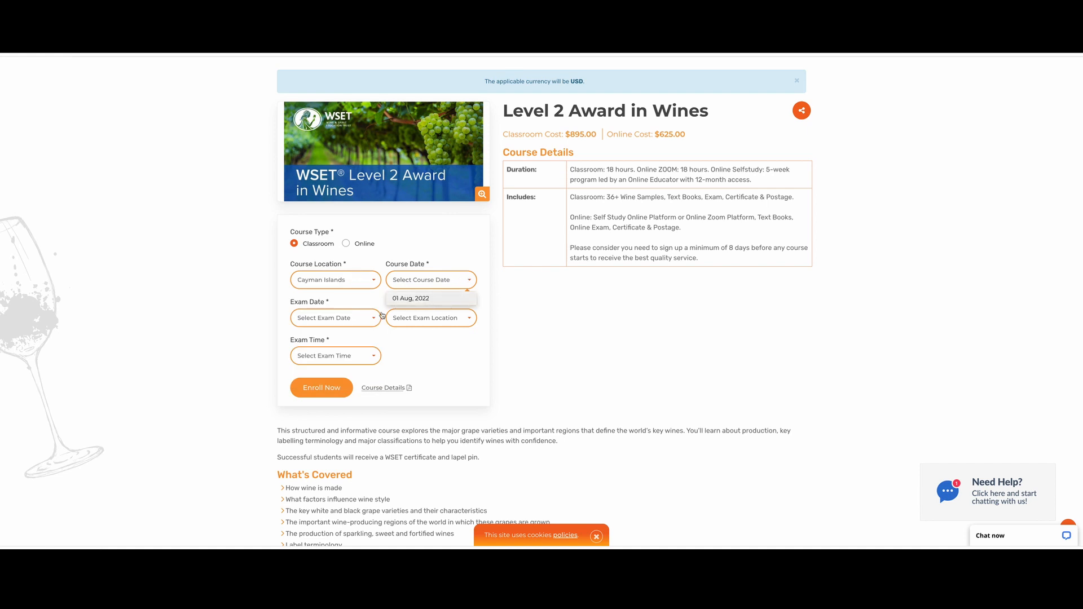
pyautogui.click(412, 298)
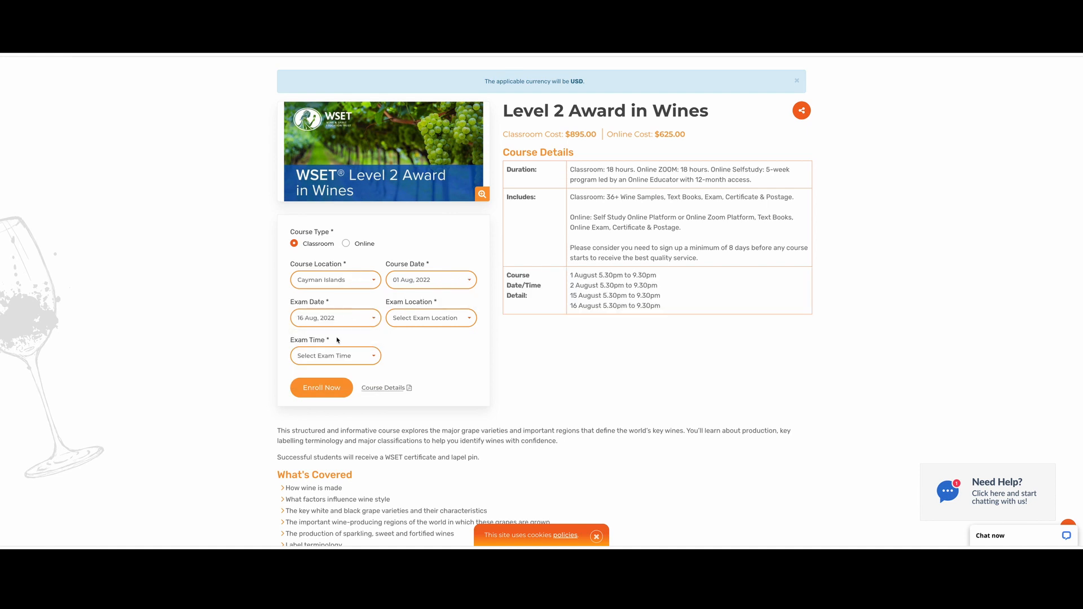
# Set the exam location to Cayman Islands, Le Petit Bar with exam time 05:30–06:30 PM.
pyautogui.click(430, 318)
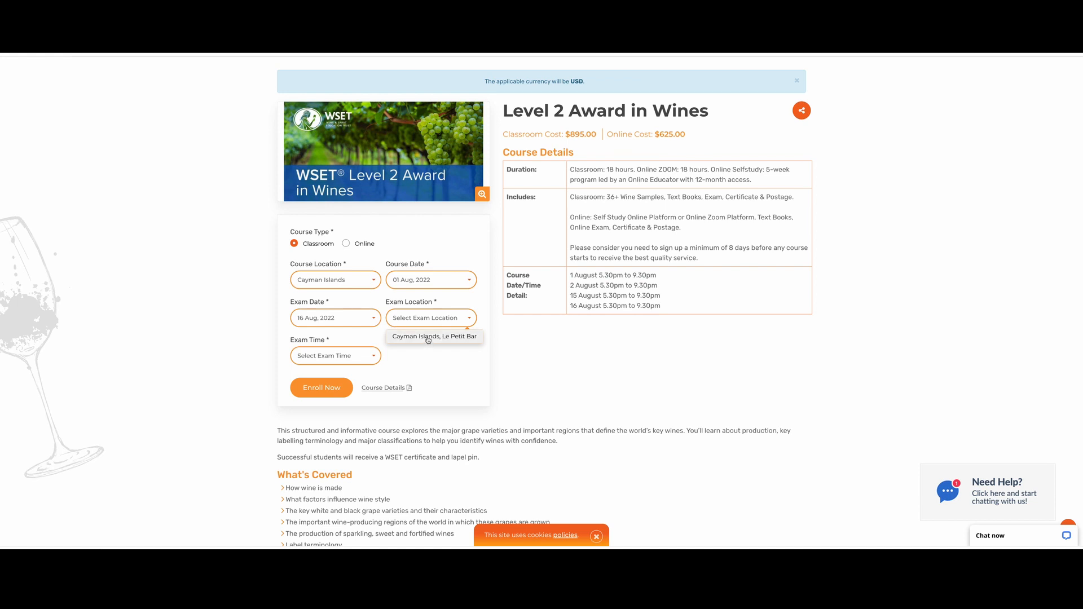
pyautogui.click(434, 337)
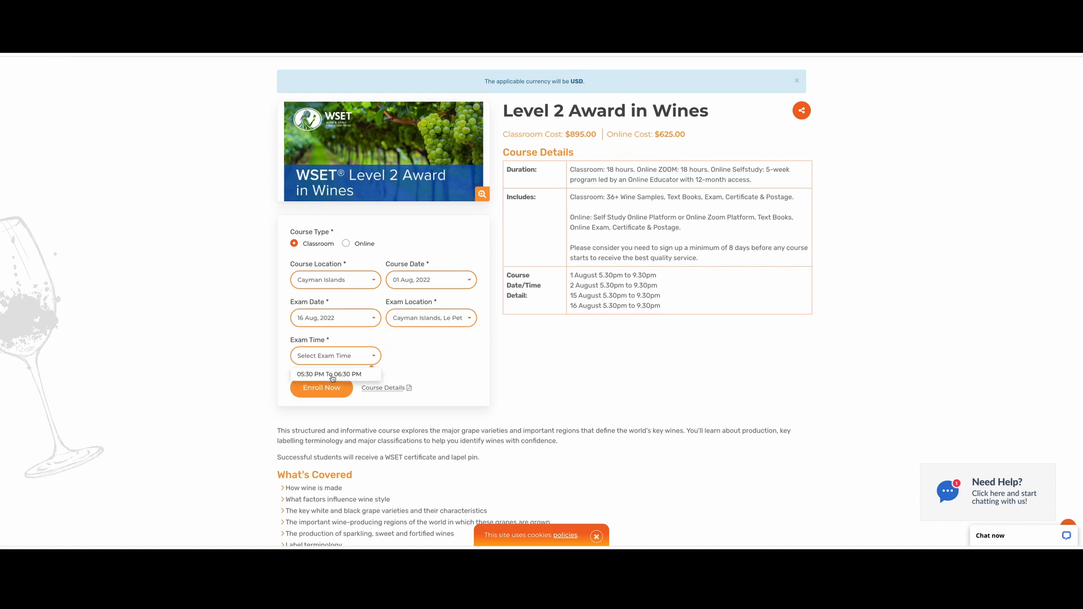
pyautogui.click(329, 373)
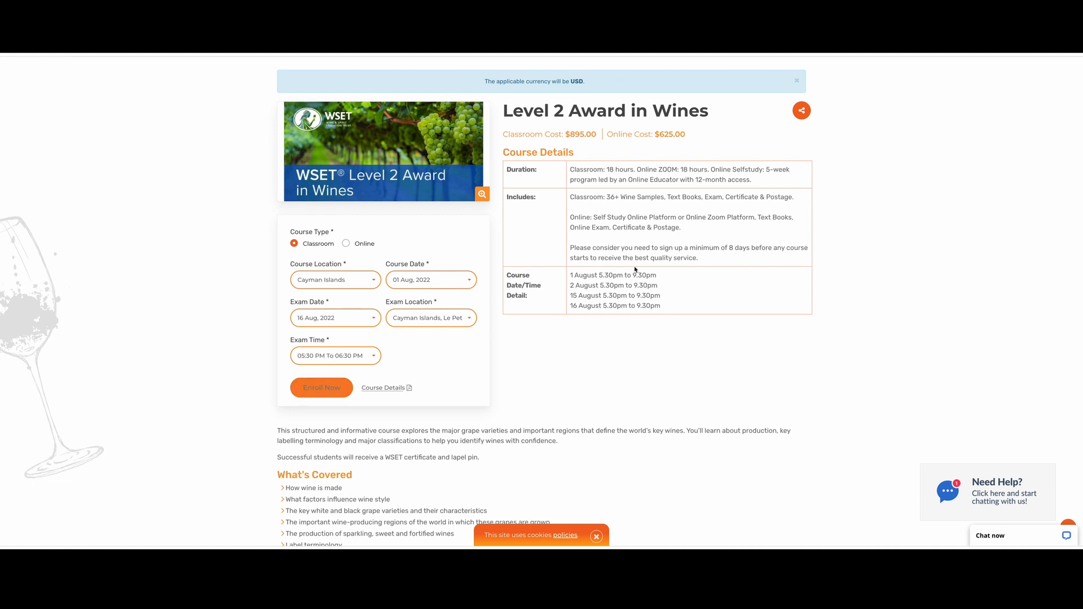
pyautogui.moveTo(570, 274); pyautogui.dragTo(659, 305)
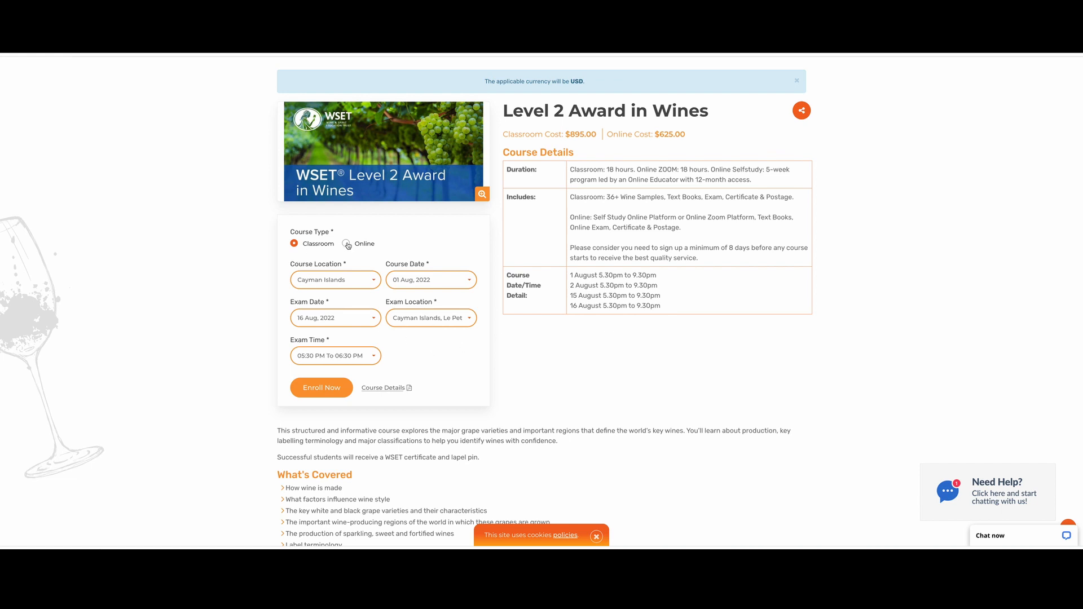
# Change Course Type to Online, leaving Online Zoom selected with empty date fields.
pyautogui.click(348, 244)
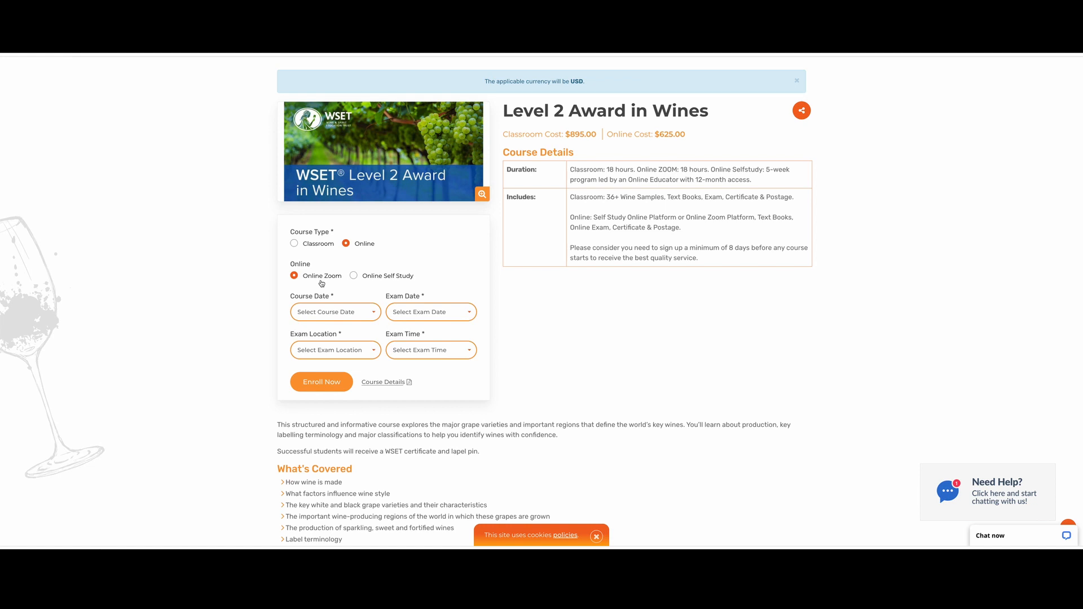
pyautogui.scroll(-3)
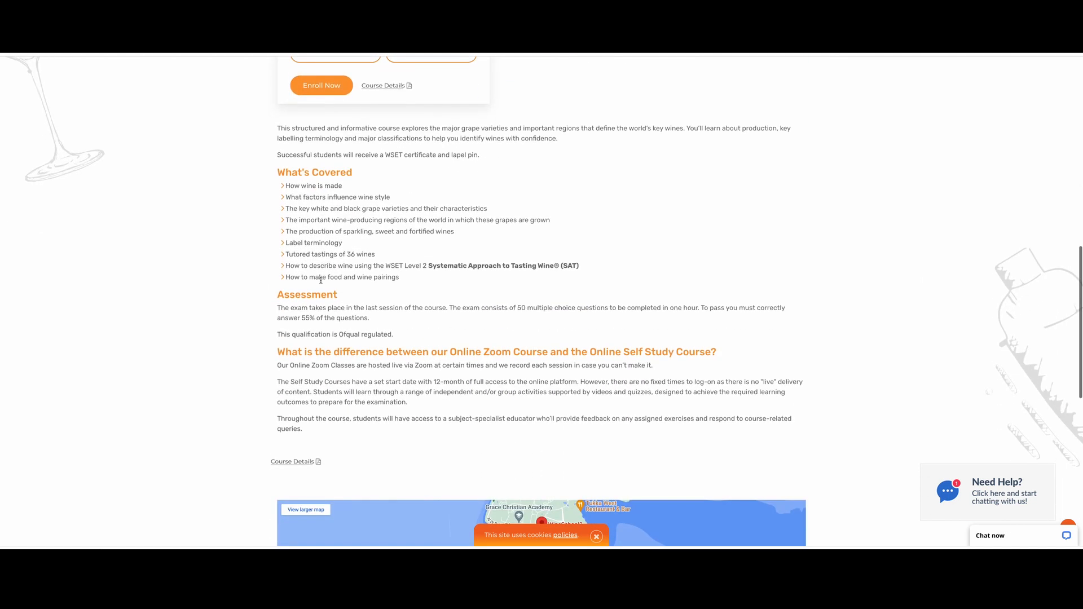
# Select Online Self Study, read the Zoom vs Self Study comparison, then reselect Online Zoom.
pyautogui.moveTo(277, 365); pyautogui.dragTo(567, 365)
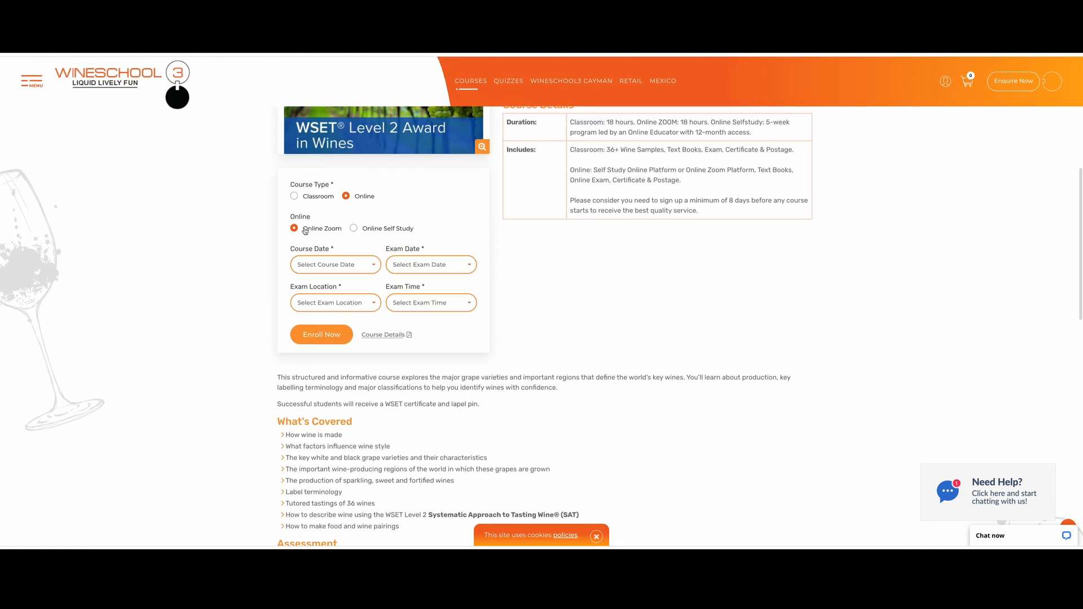
pyautogui.click(354, 229)
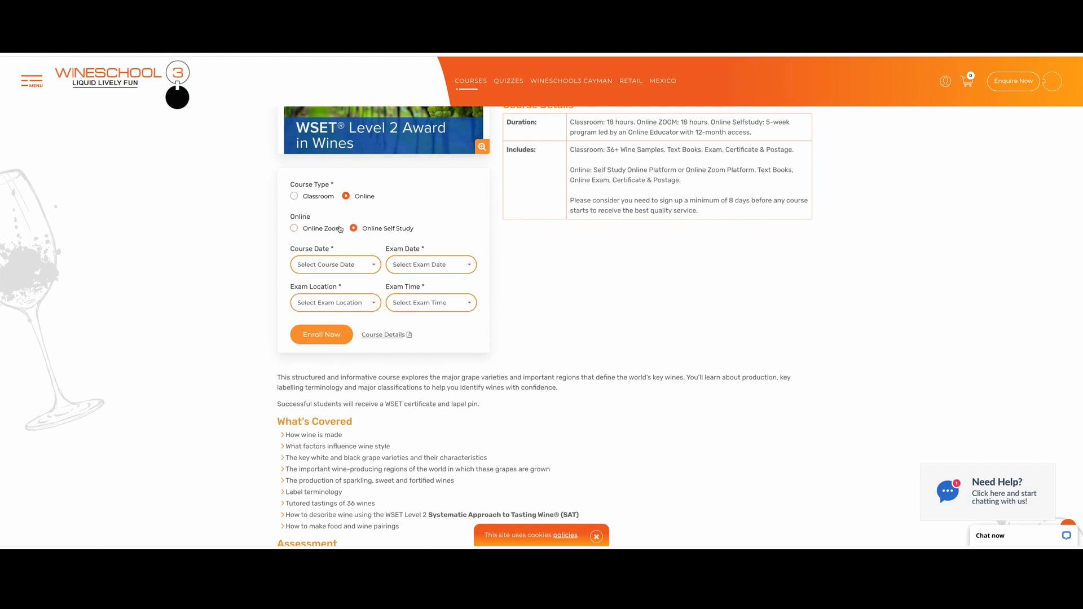
pyautogui.scroll(-3)
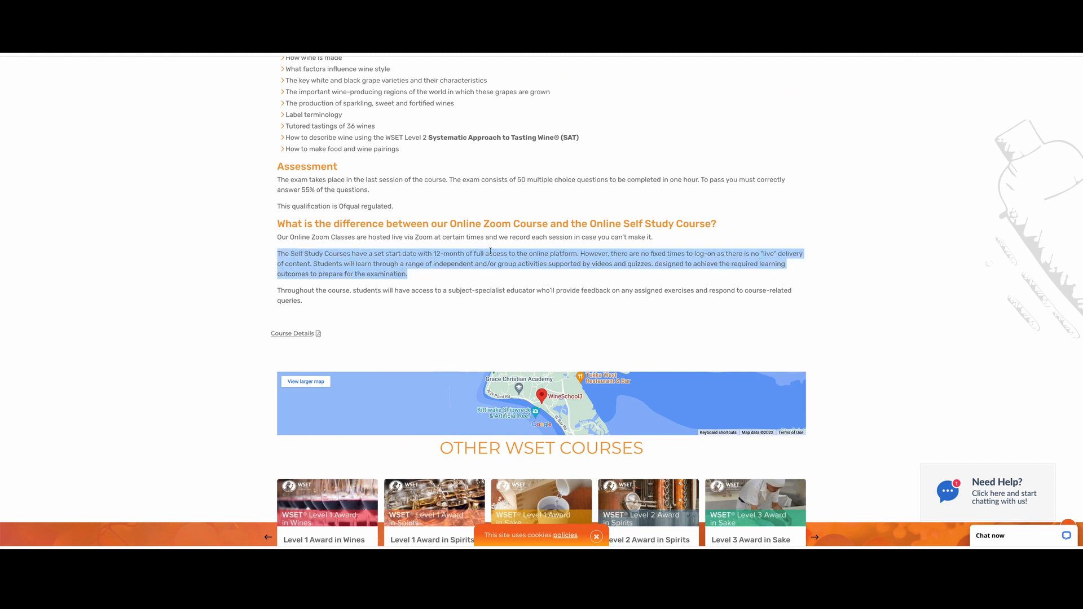
pyautogui.moveTo(570, 266)
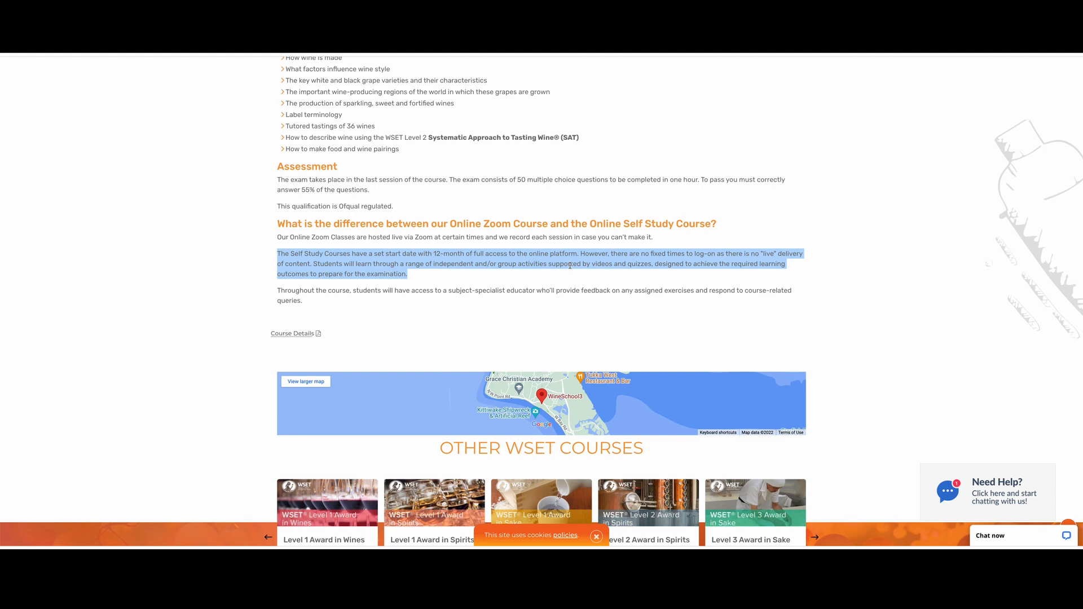
pyautogui.moveTo(412, 263)
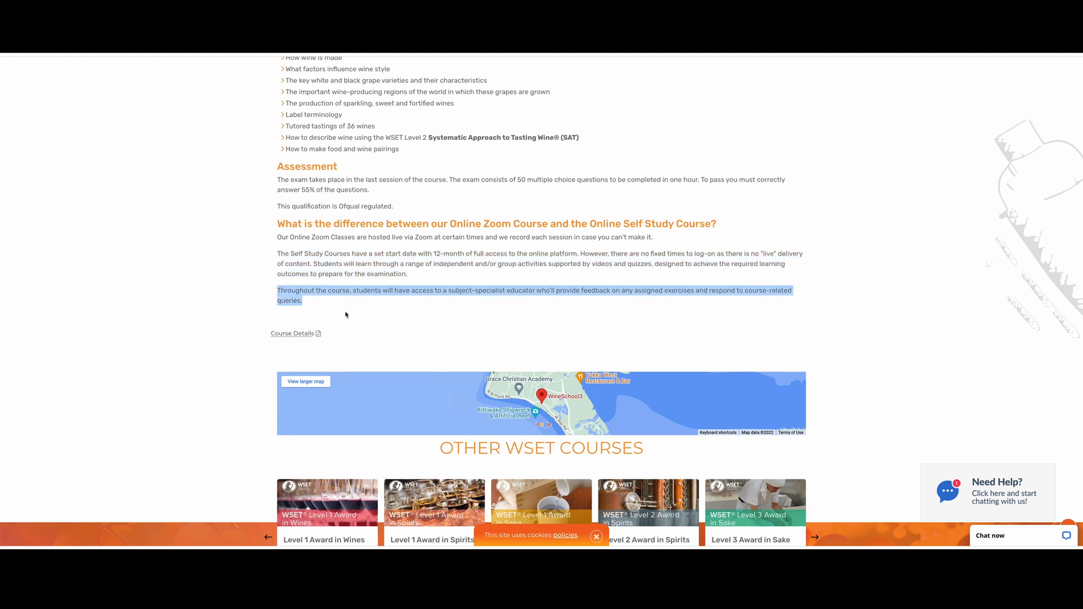
pyautogui.moveTo(790, 289)
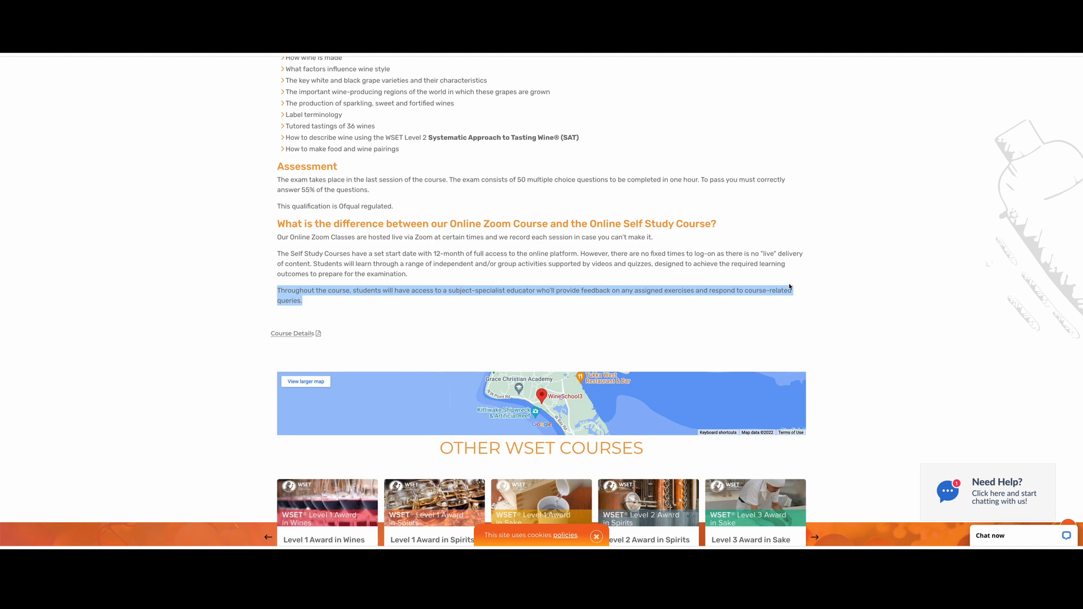
pyautogui.scroll(-3)
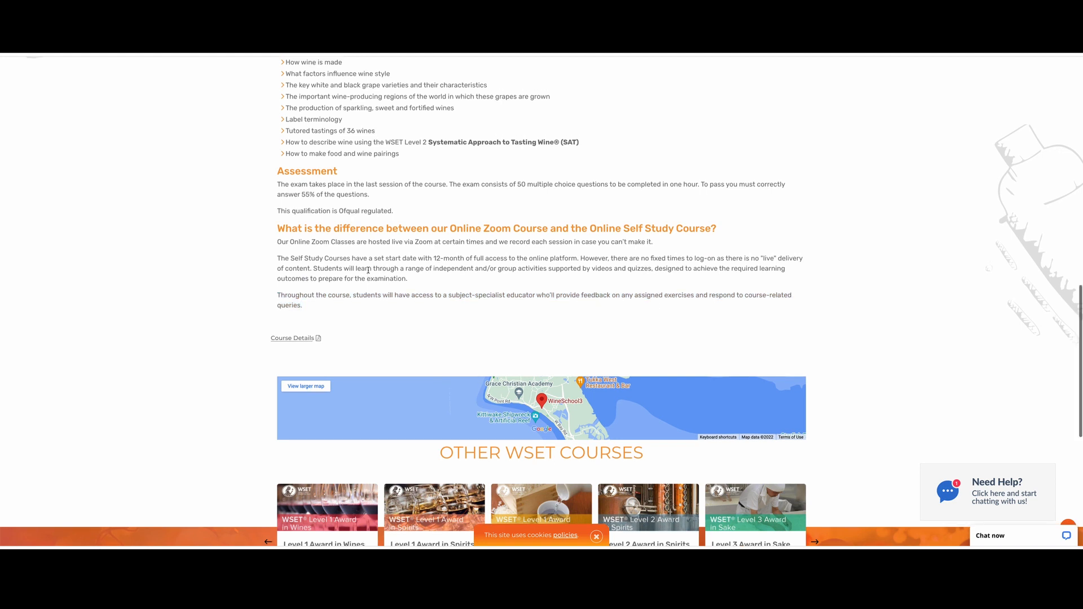
pyautogui.scroll(3)
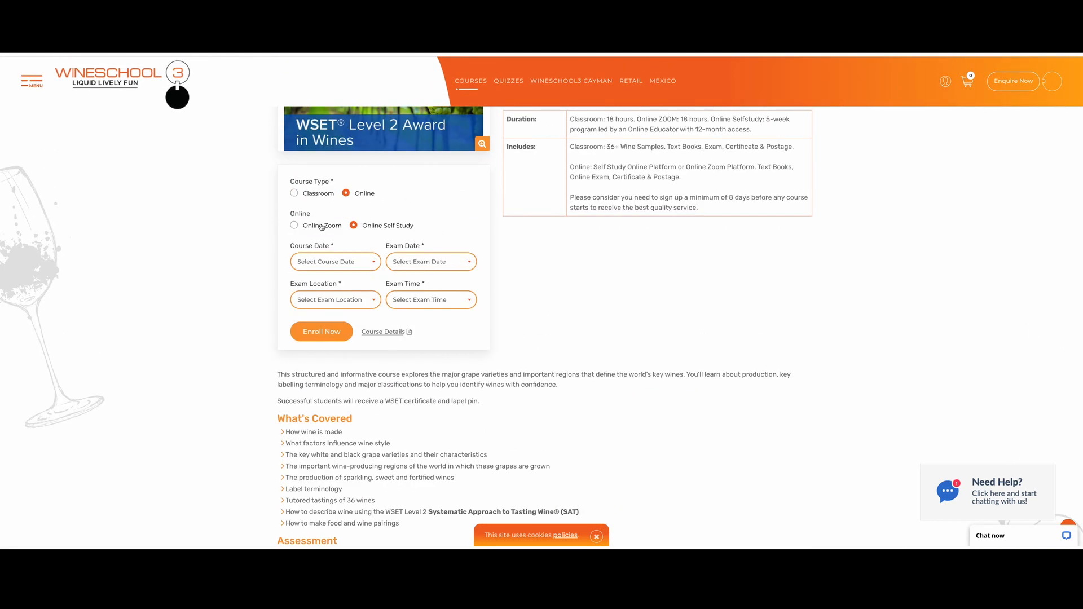
pyautogui.click(295, 225)
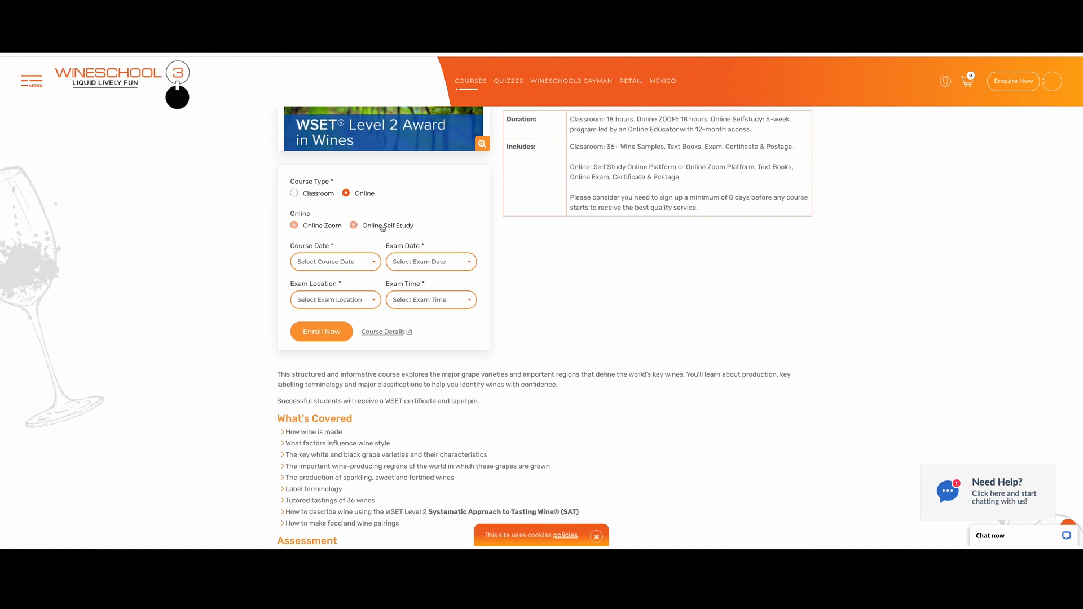
# Select Online Zoom, pick the 10 Sep 2022 course date, and check exam date options.
pyautogui.click(293, 225)
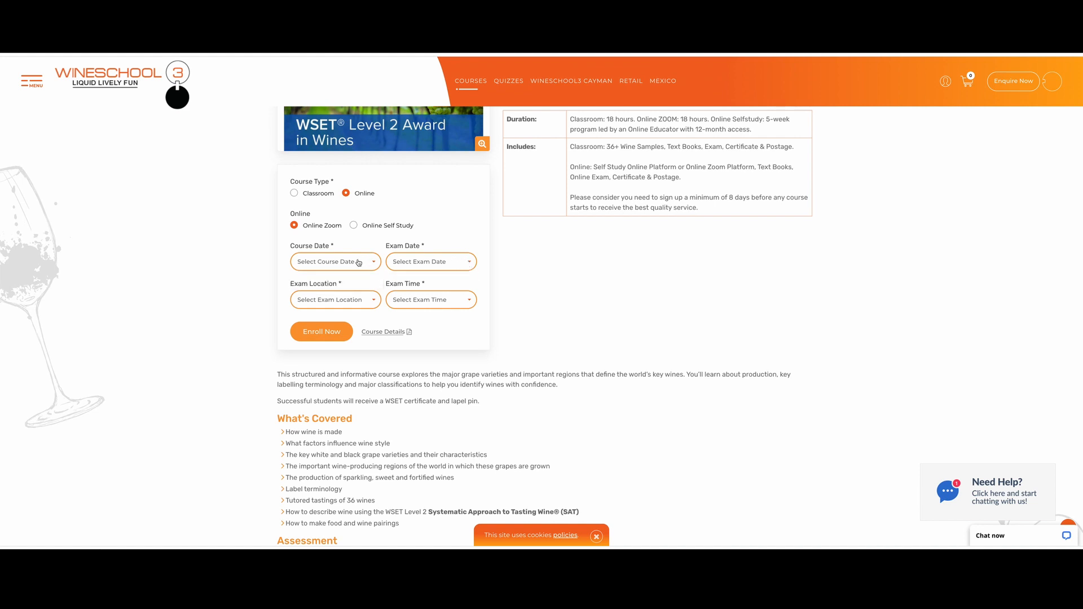
pyautogui.click(335, 261)
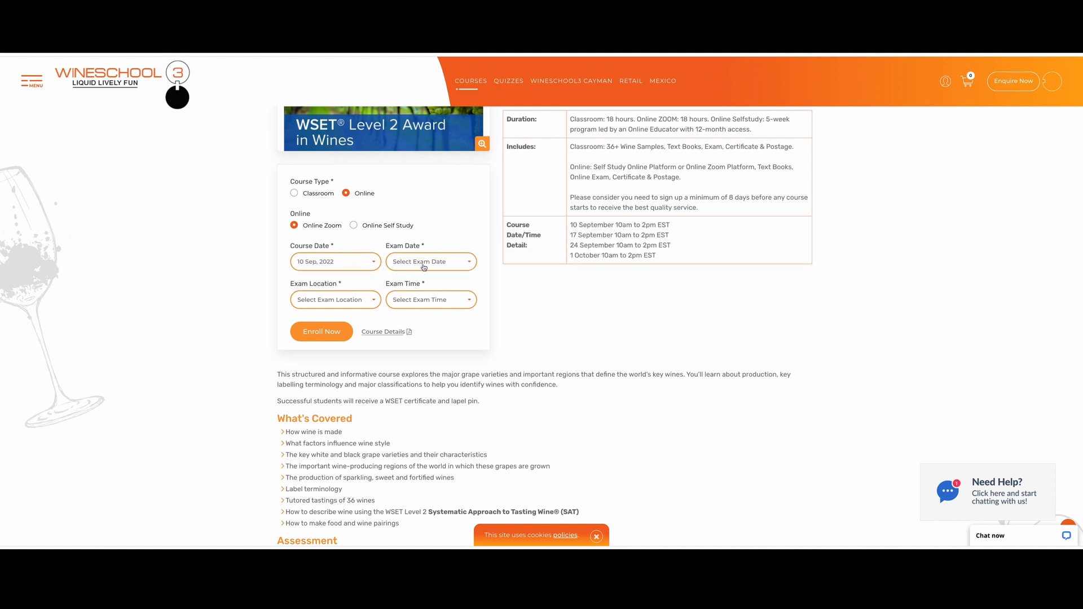
pyautogui.click(430, 261)
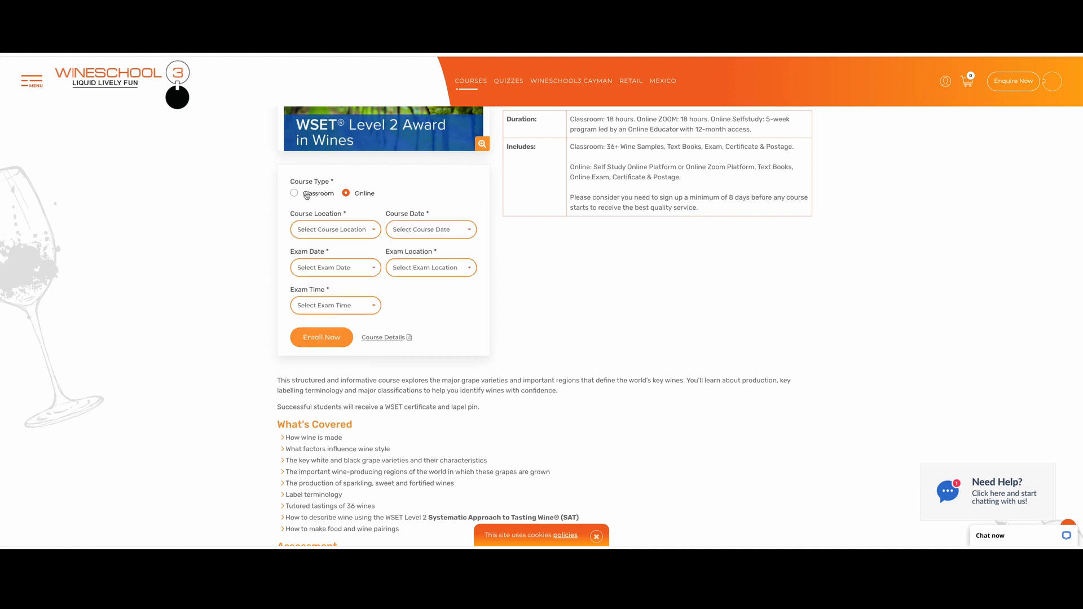
# Choose Classroom in Cayman Islands with the Le Petit Bar exam, then enroll for $895.
pyautogui.click(295, 193)
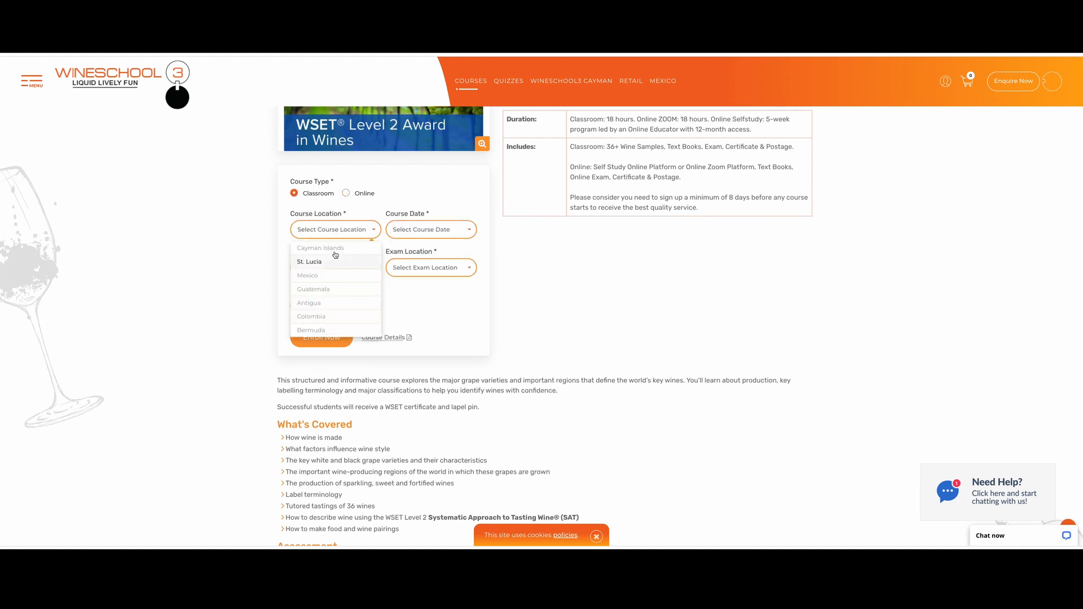
pyautogui.click(320, 248)
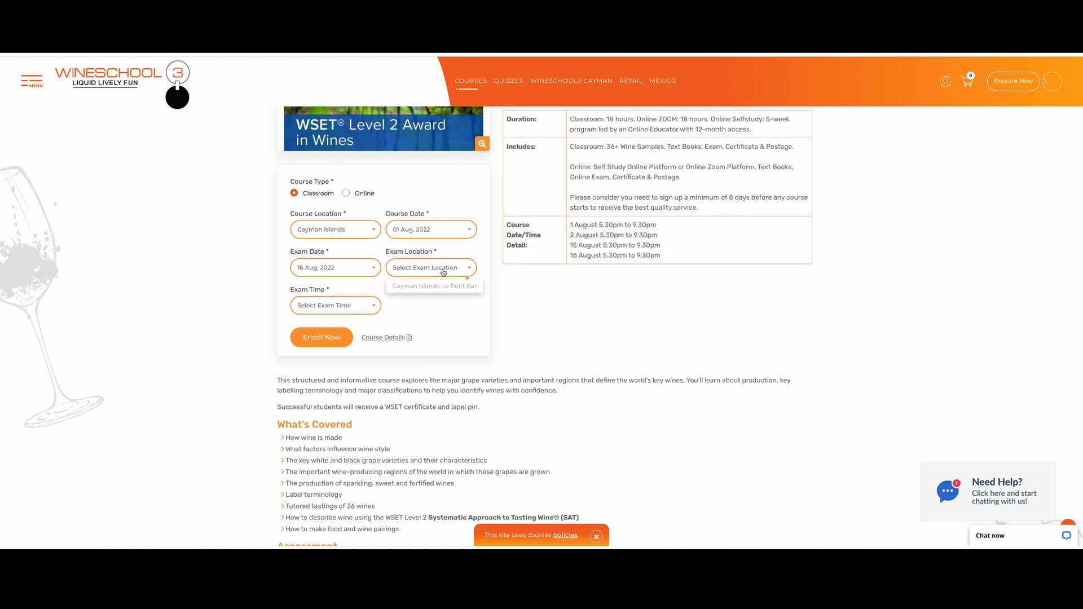
pyautogui.click(434, 285)
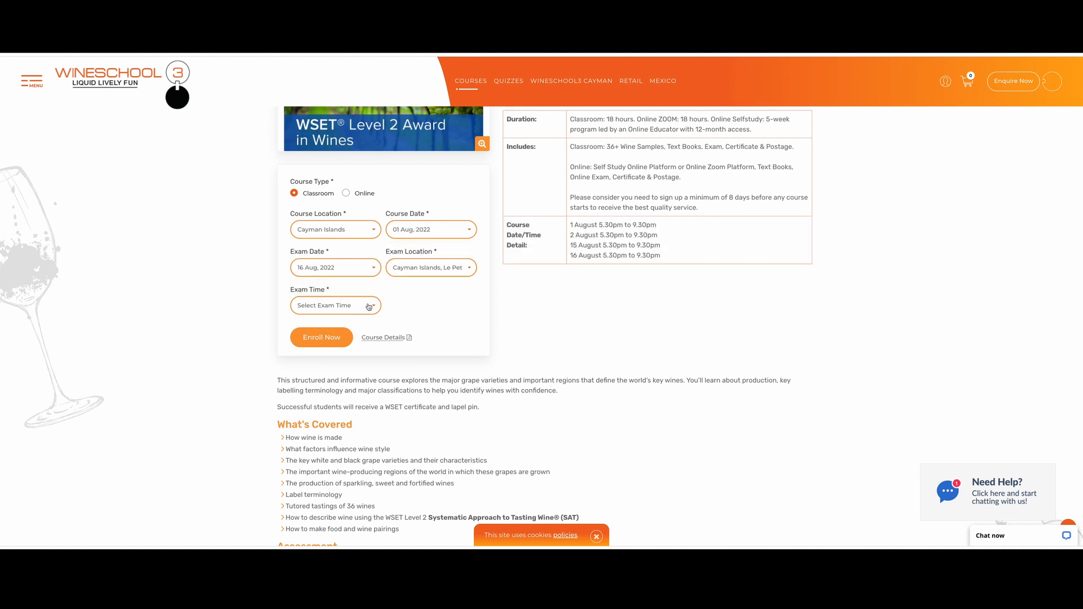
pyautogui.click(335, 306)
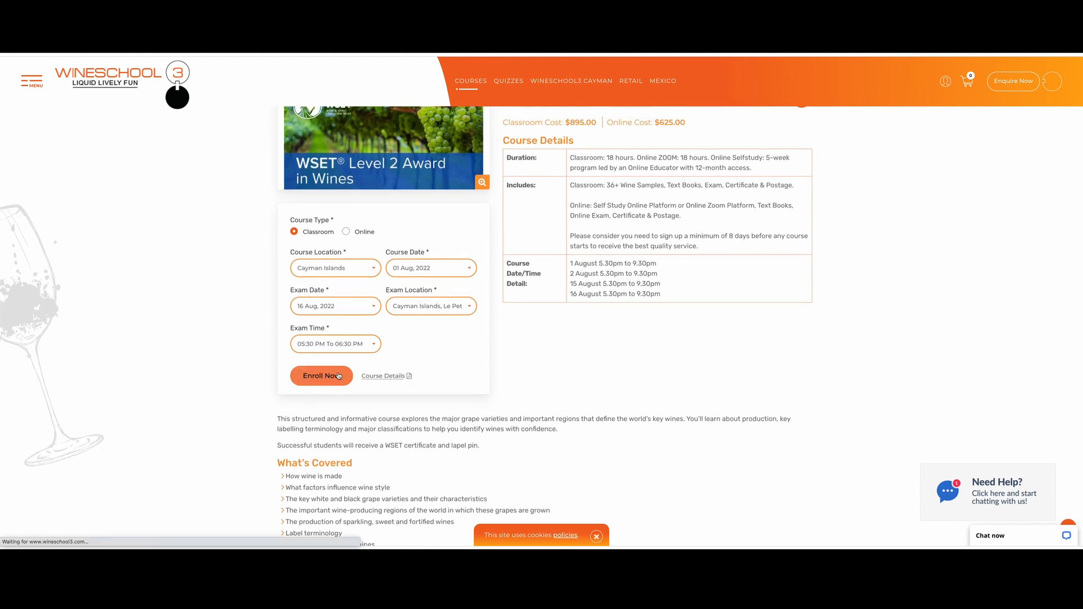
pyautogui.click(320, 376)
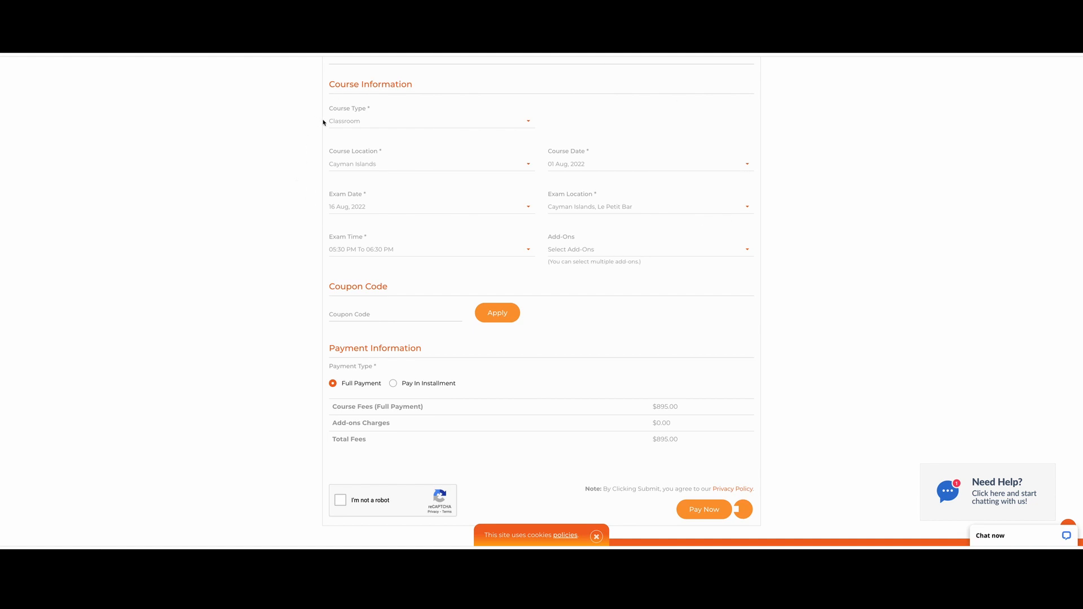
pyautogui.moveTo(281, 115)
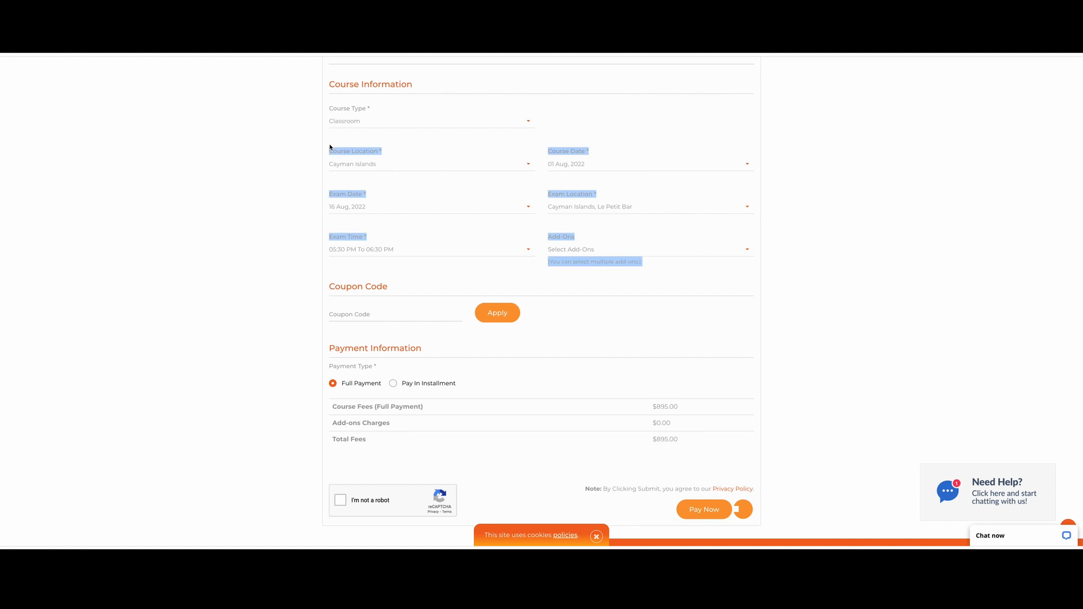
# Scroll down to Payment Information, showing full payment and the $895.00 total fee.
pyautogui.scroll(-3)
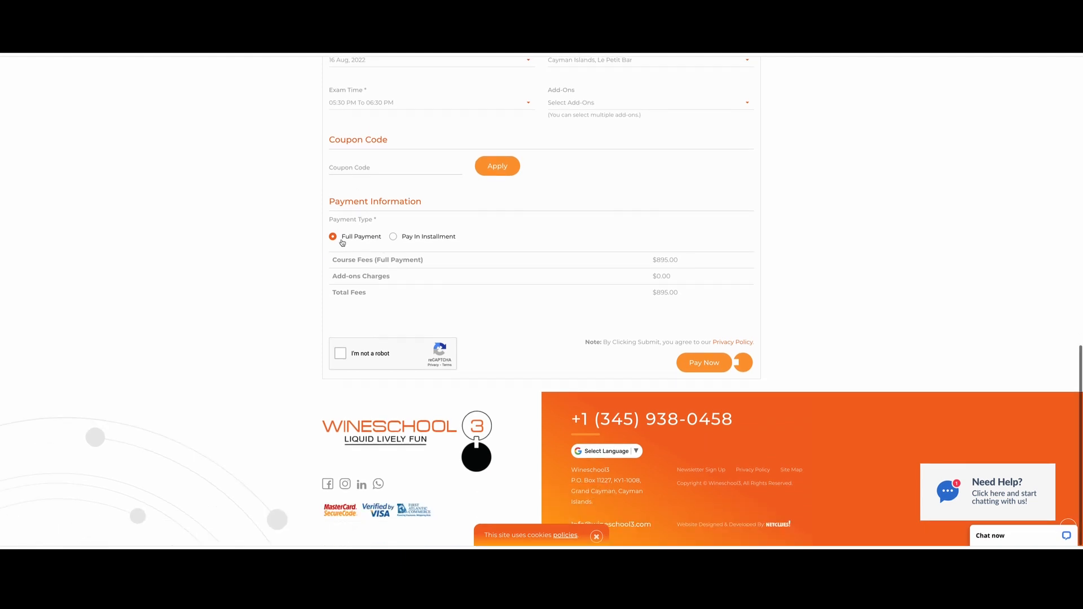
# Preview the installment breakdown, switch back to full payment, then submit via Pay Now.
pyautogui.click(393, 236)
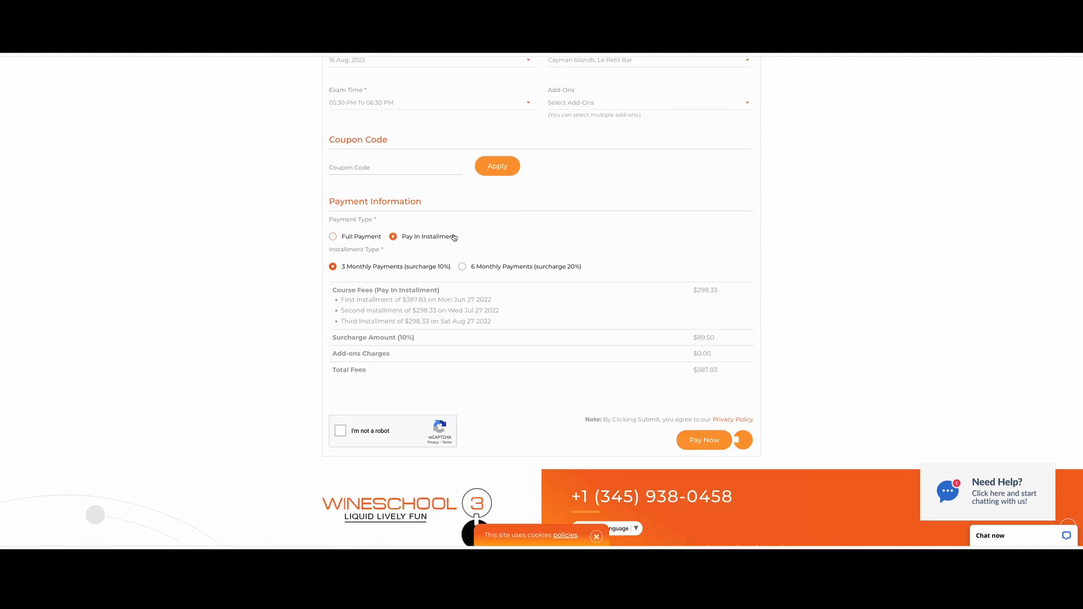
pyautogui.moveTo(538, 268)
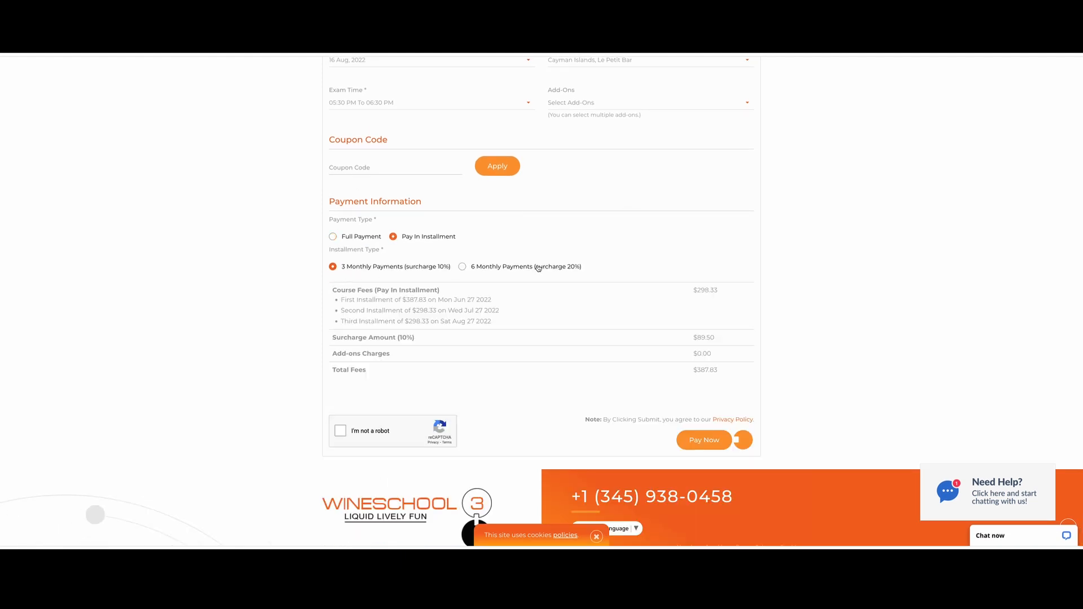
pyautogui.moveTo(371, 272)
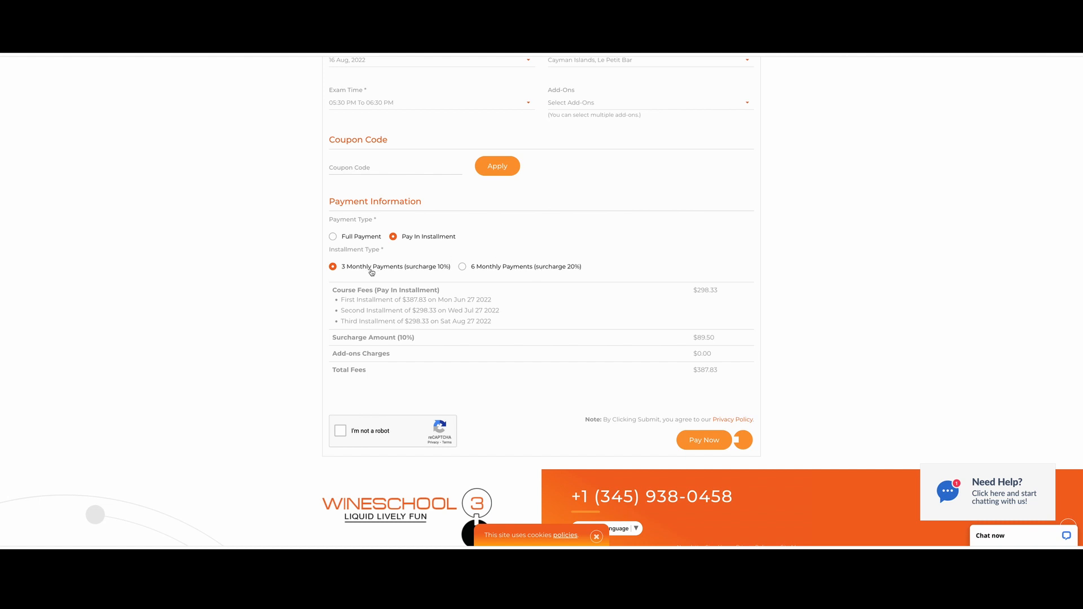
pyautogui.moveTo(322, 291)
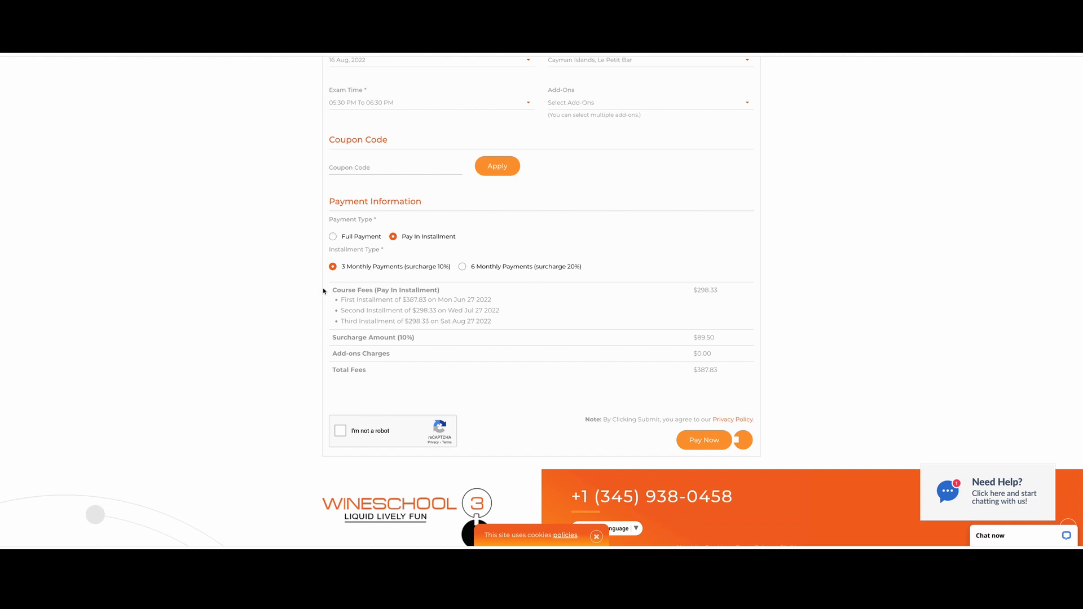
pyautogui.moveTo(324, 290); pyautogui.dragTo(491, 320)
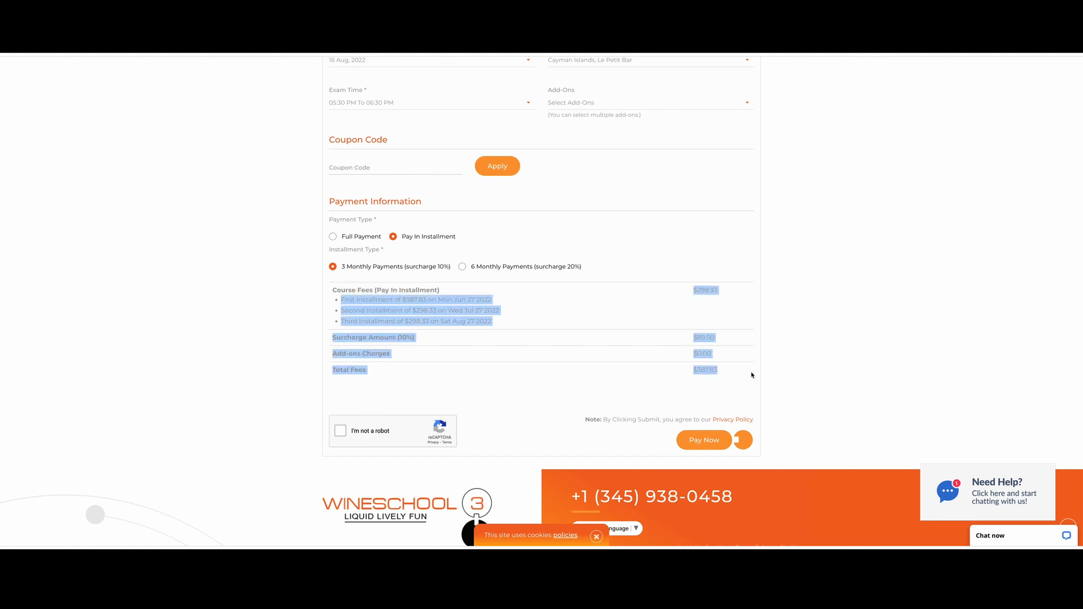
pyautogui.click(333, 236)
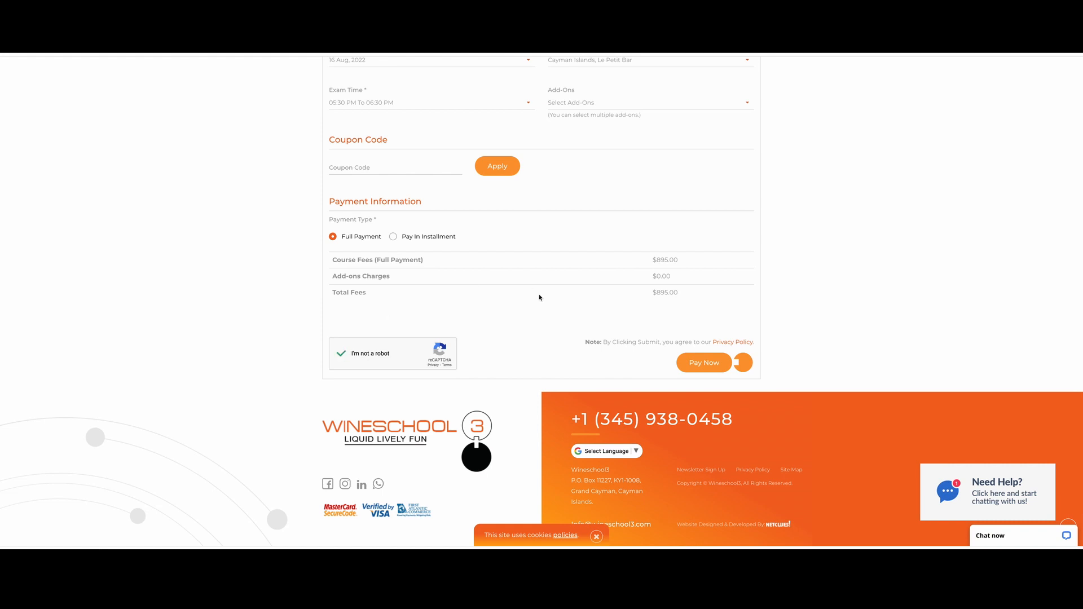
pyautogui.click(704, 363)
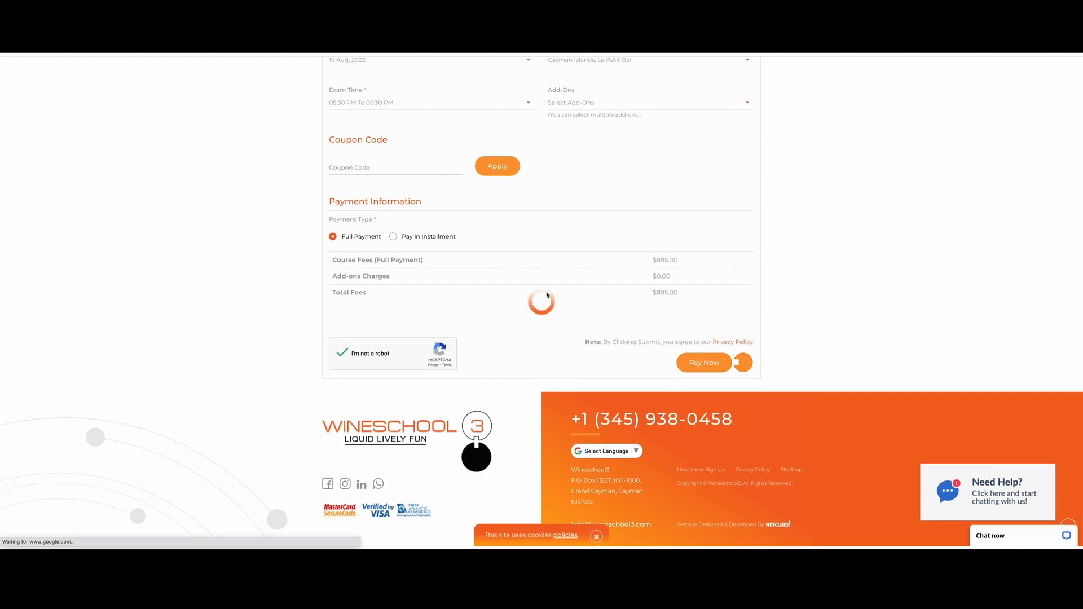